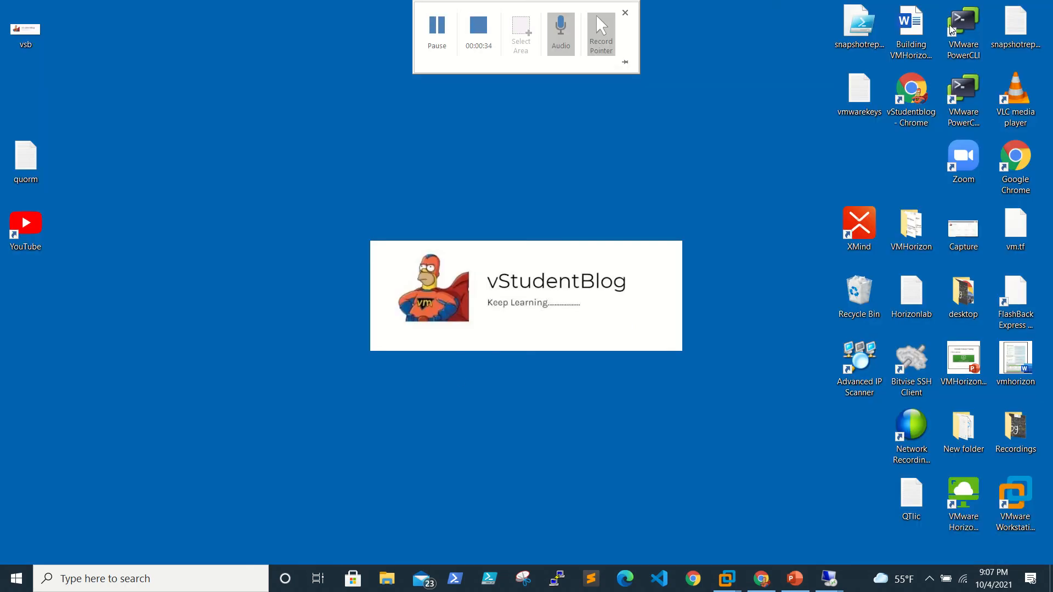
mouse_move(827, 579)
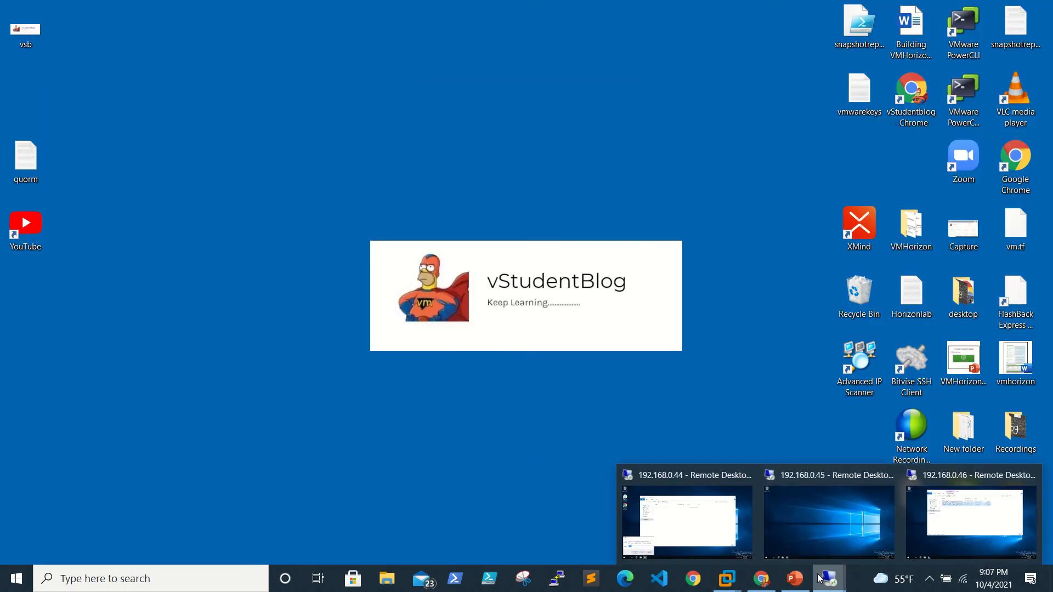
- Switch to the Remote Desktop session for server 192.168.0.46 from the taskbar
left_click(969, 517)
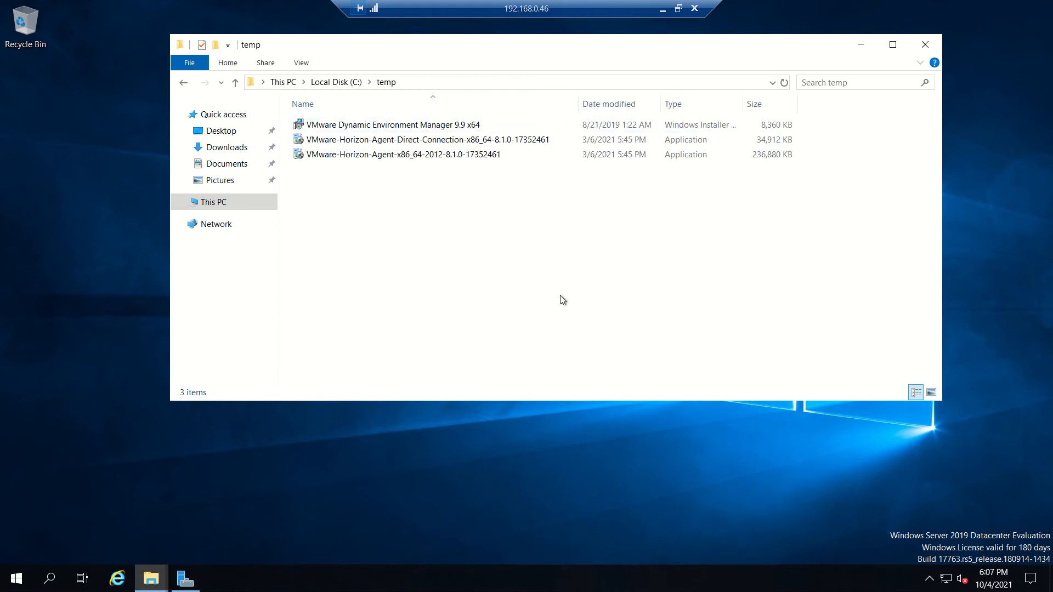
mouse_move(568, 416)
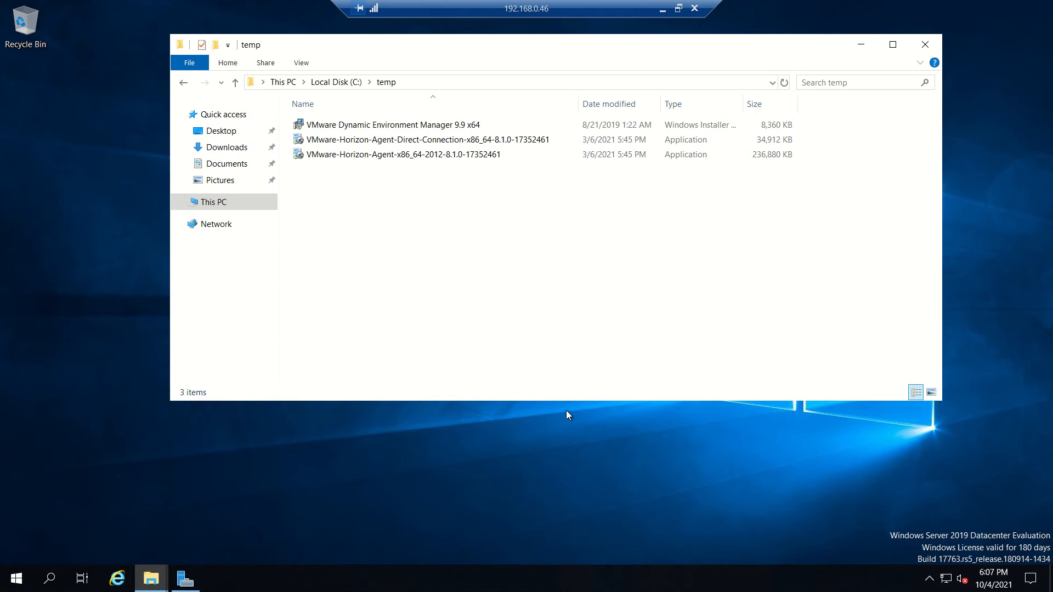
mouse_move(421, 188)
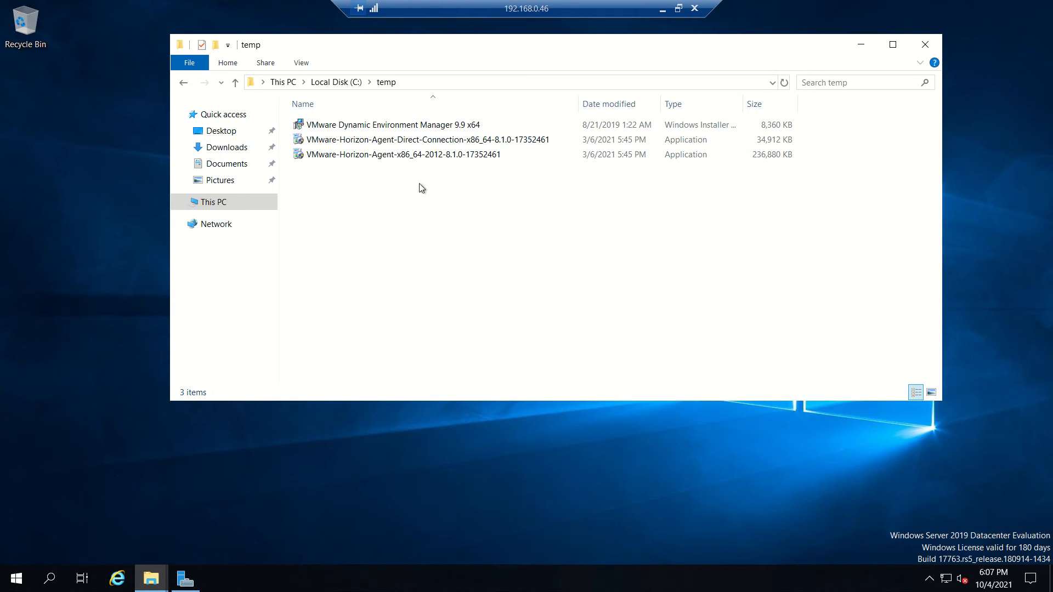
- Select the VMware Dynamic Environment Manager 9.9 x64 .msi in C:\temp
left_click(392, 125)
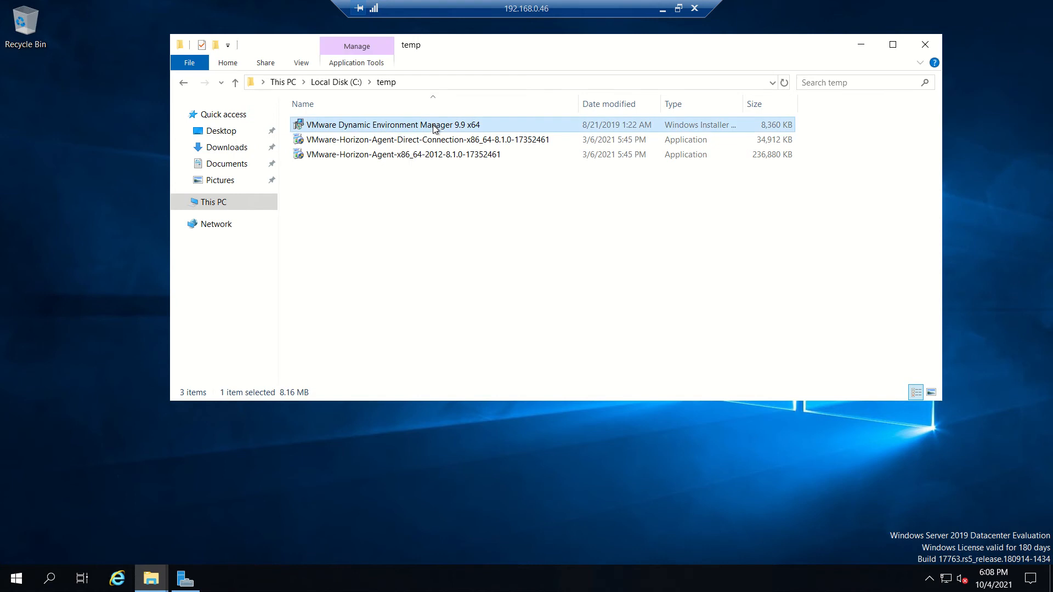
mouse_move(458, 324)
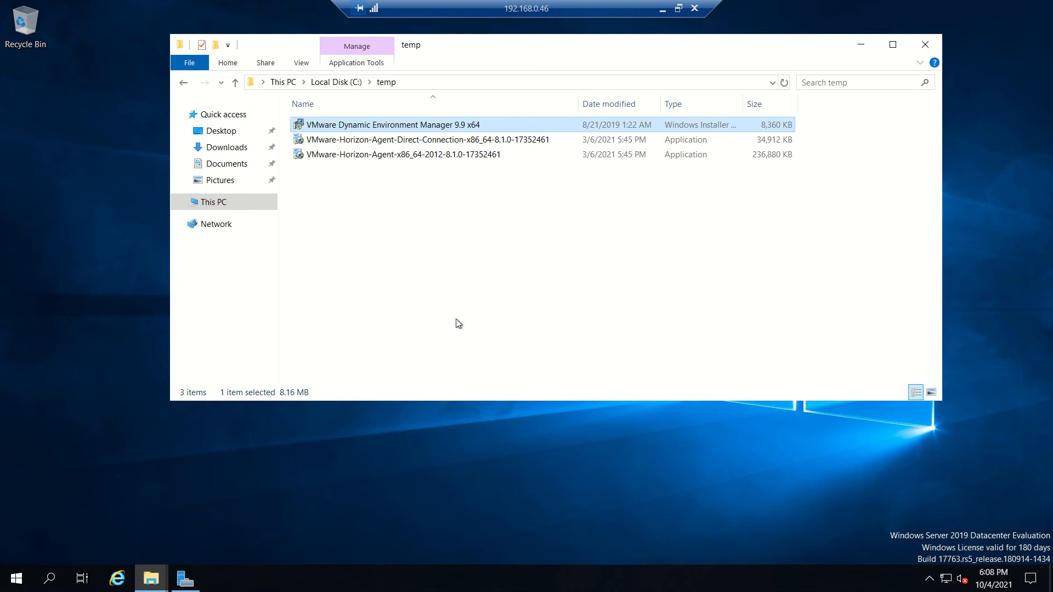
mouse_move(405, 128)
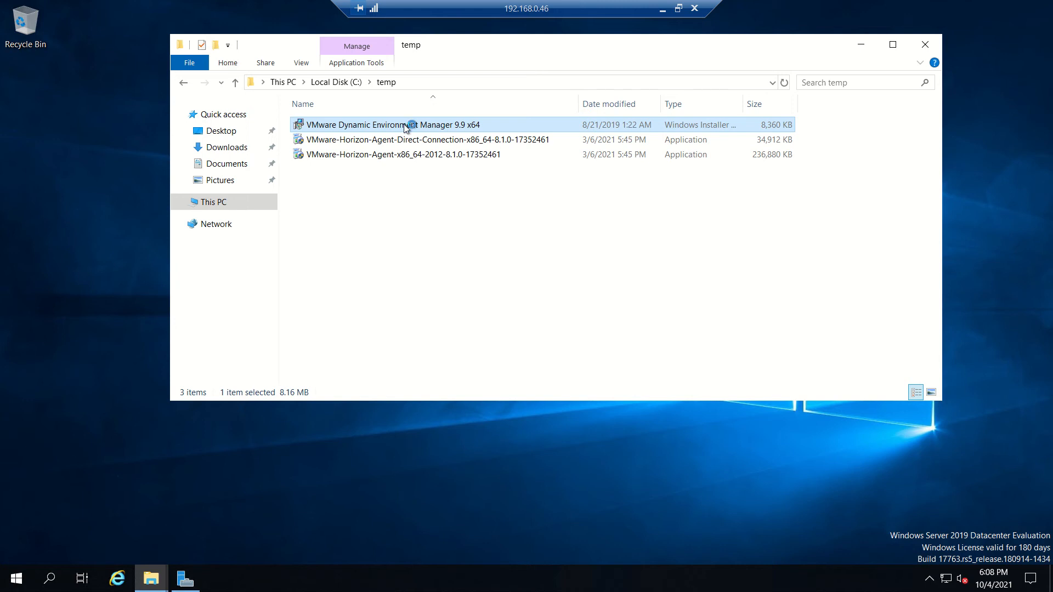
- Launch the DEM installer, accept the license and keep the default destination folder
double_click(386, 124)
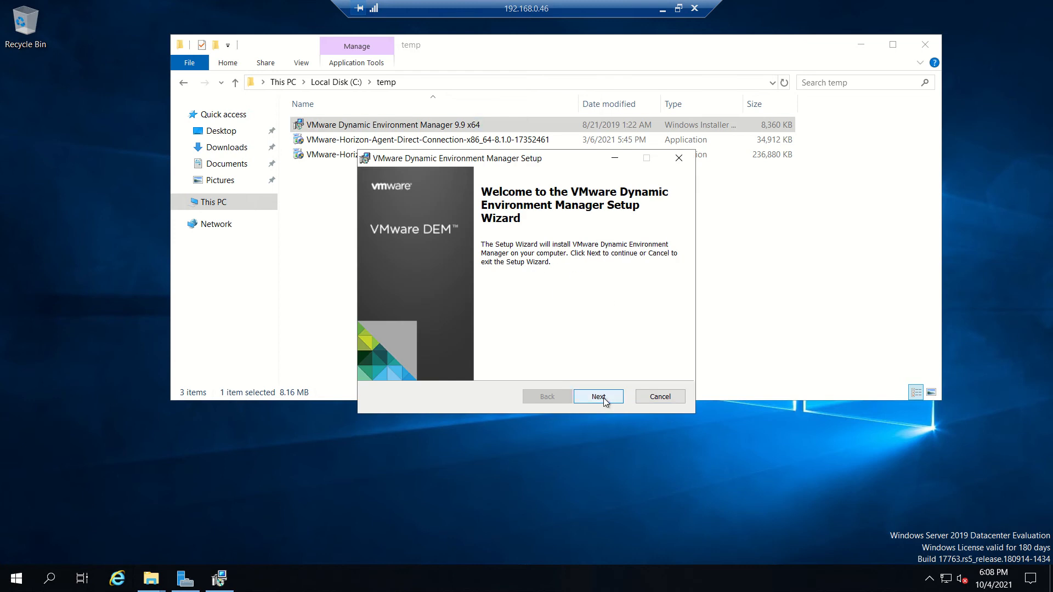
left_click(598, 396)
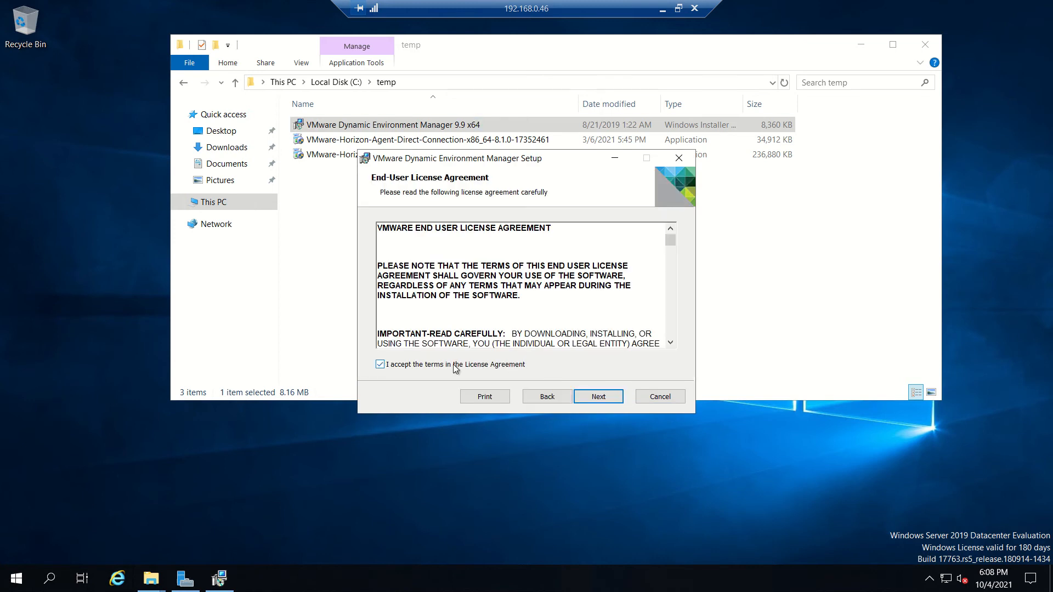
left_click(598, 396)
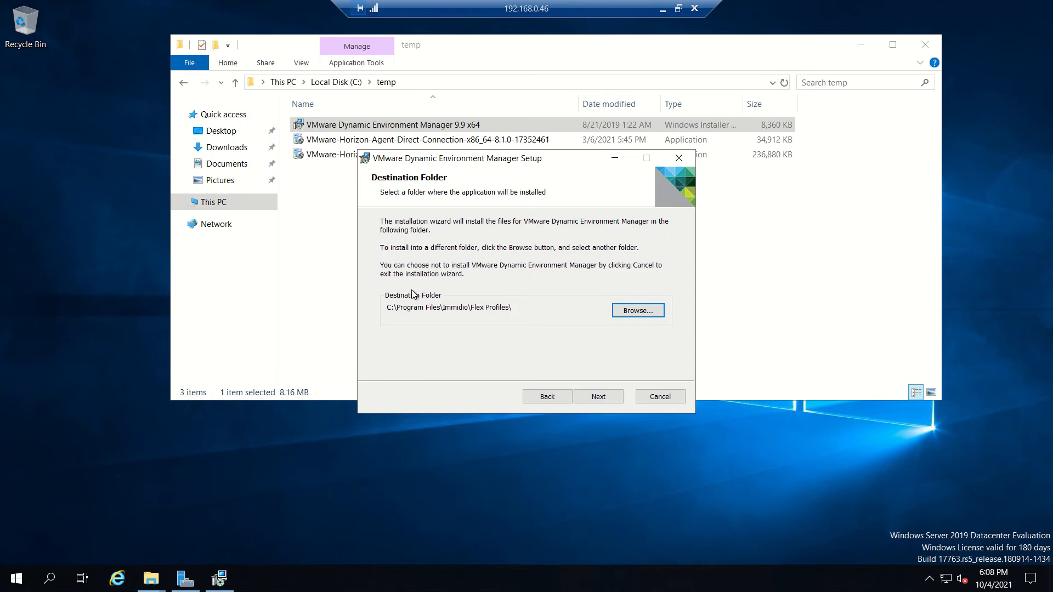
mouse_move(455, 325)
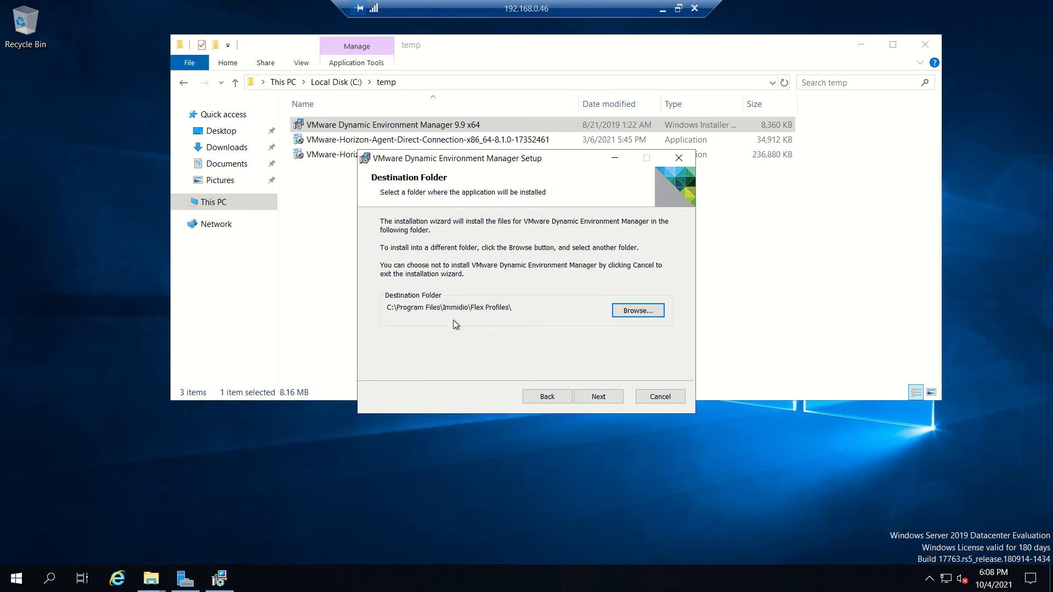
mouse_move(464, 322)
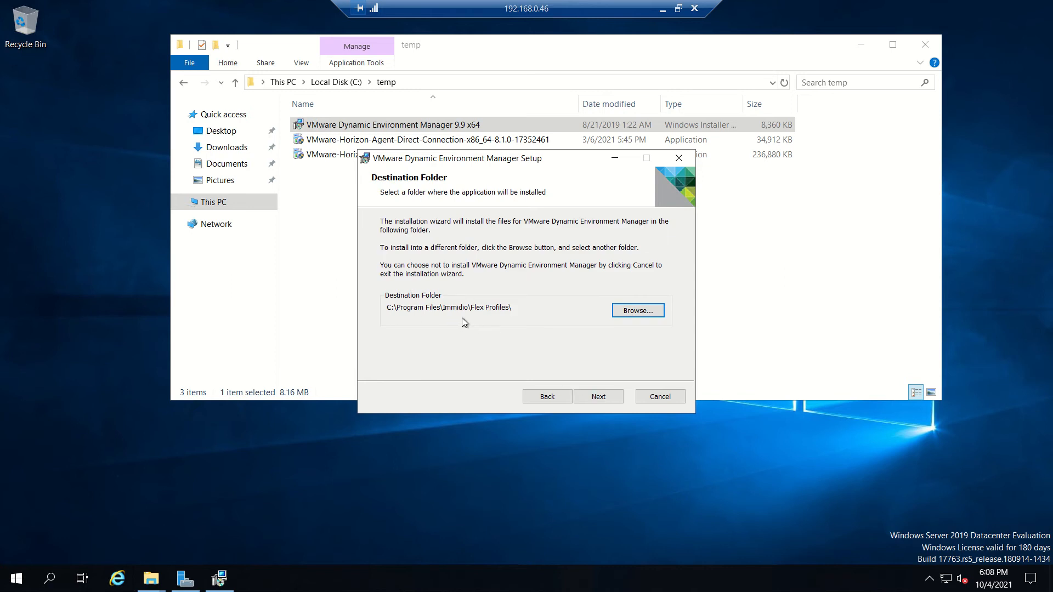
left_click(597, 396)
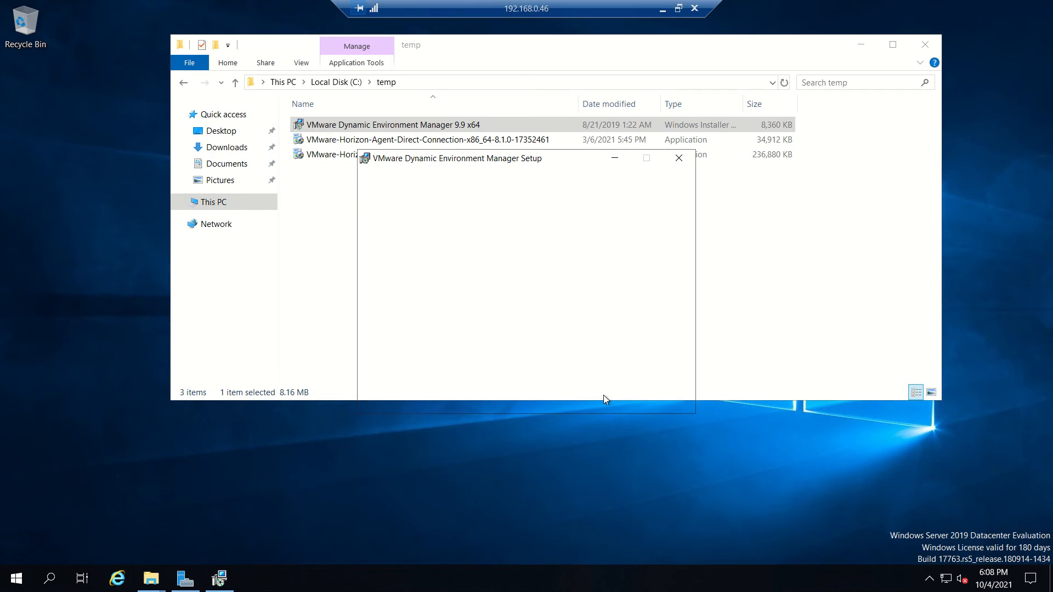
left_click(596, 396)
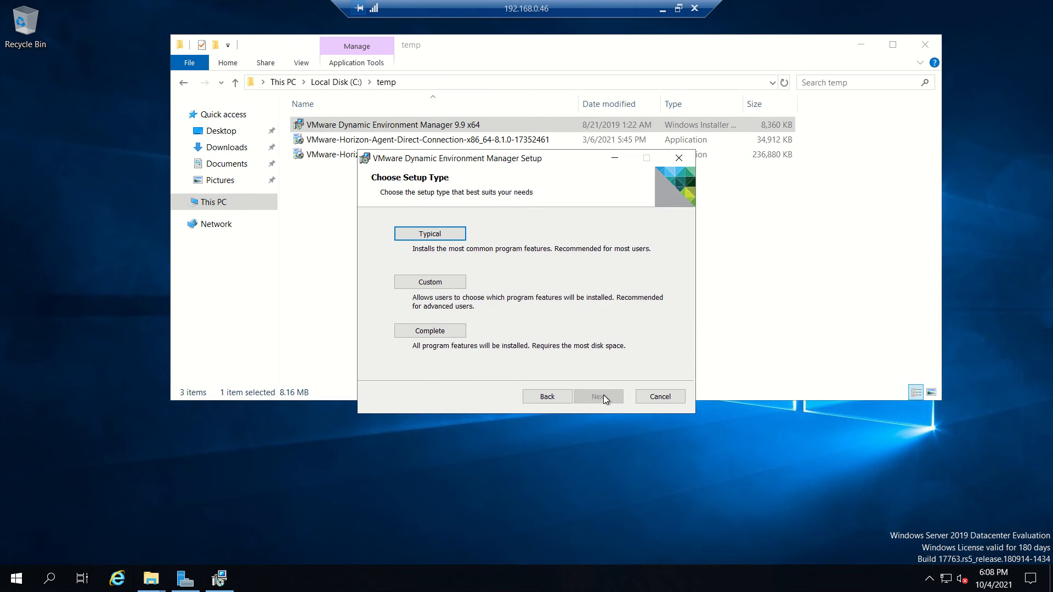
mouse_move(529, 318)
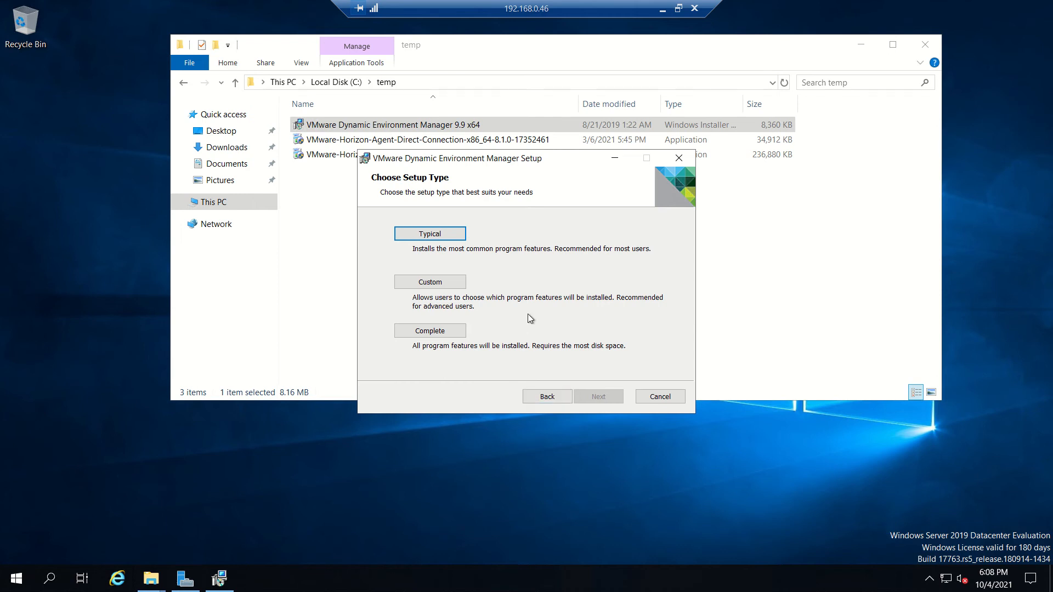
- Choose Custom setup and mark DEM Management Console as not available, keeping FlexEngine
left_click(429, 281)
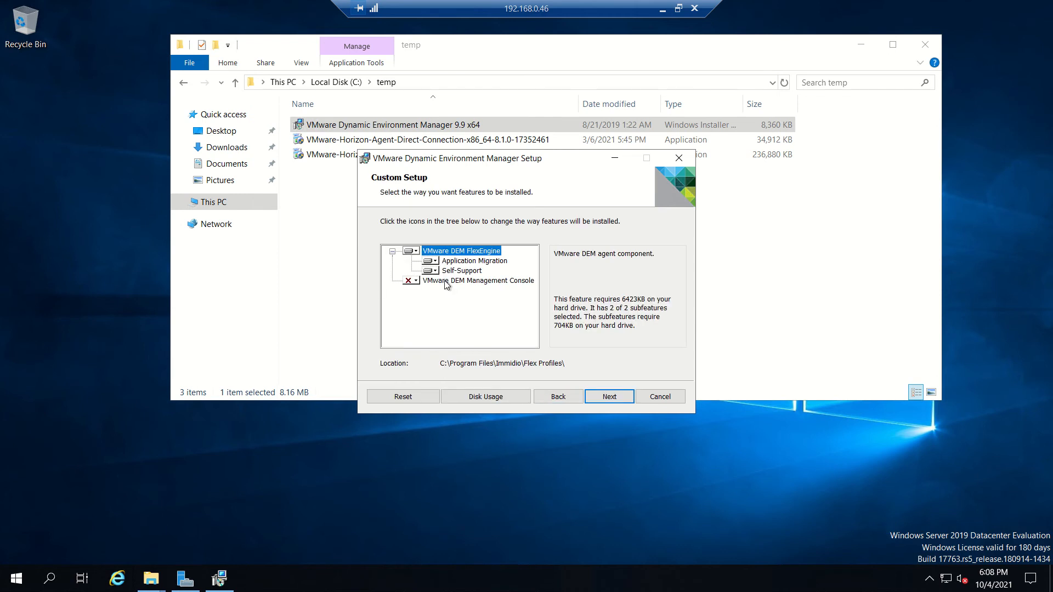
mouse_move(447, 307)
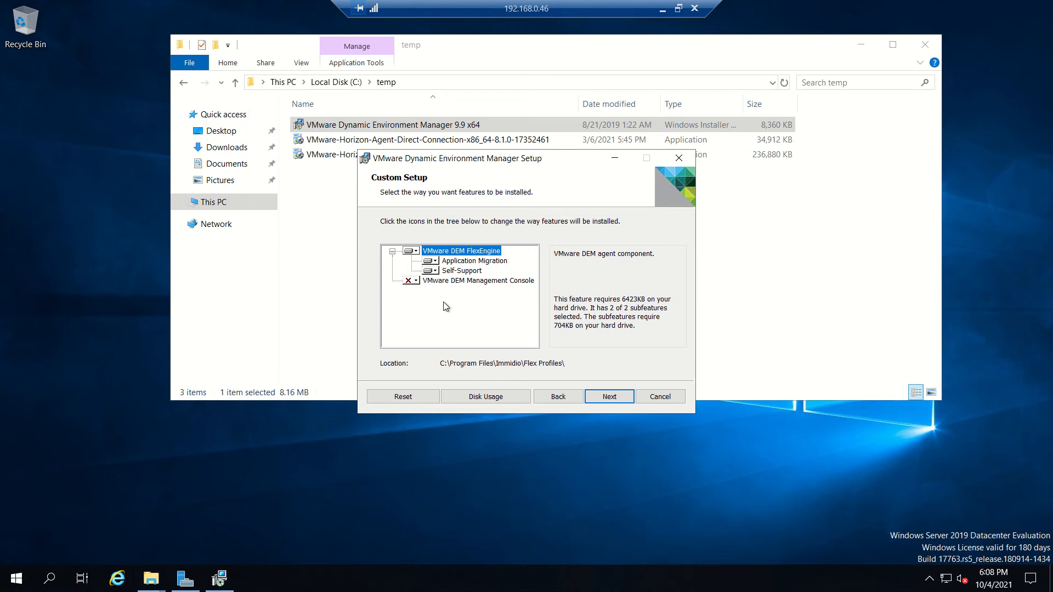
mouse_move(418, 286)
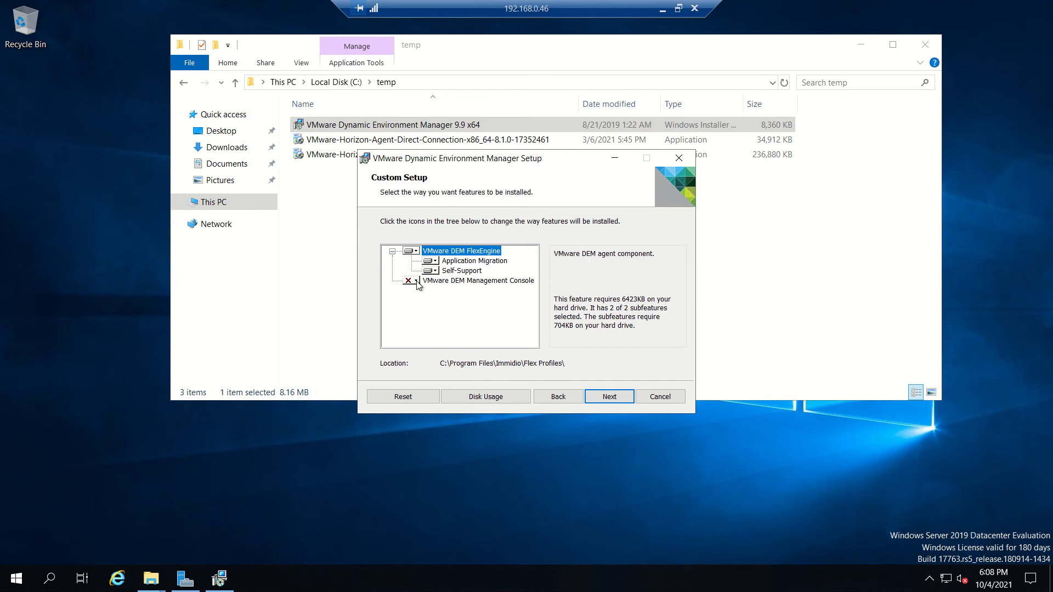
left_click(411, 280)
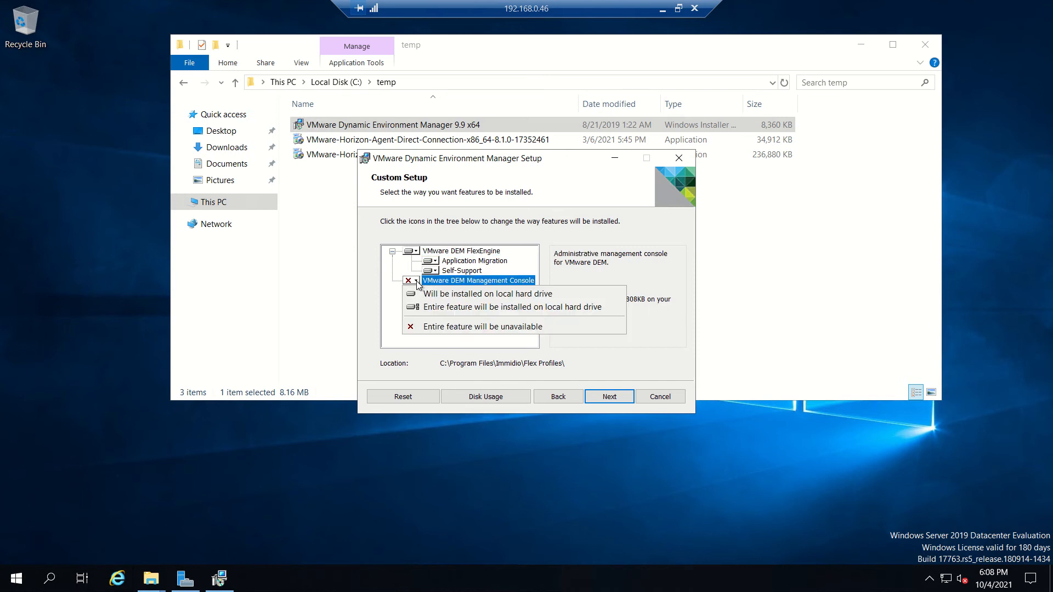
left_click(385, 297)
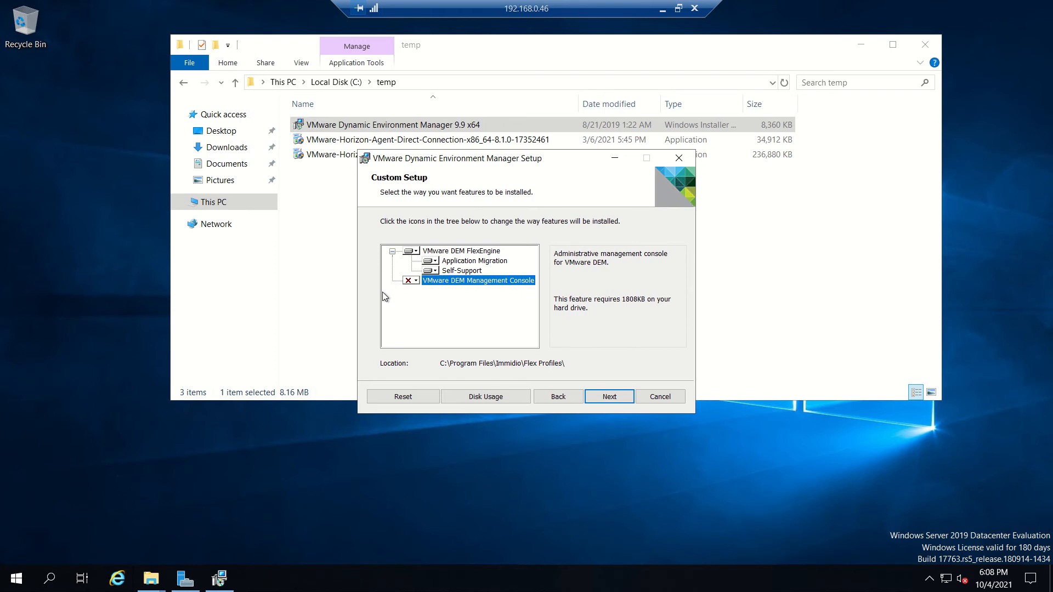
mouse_move(437, 291)
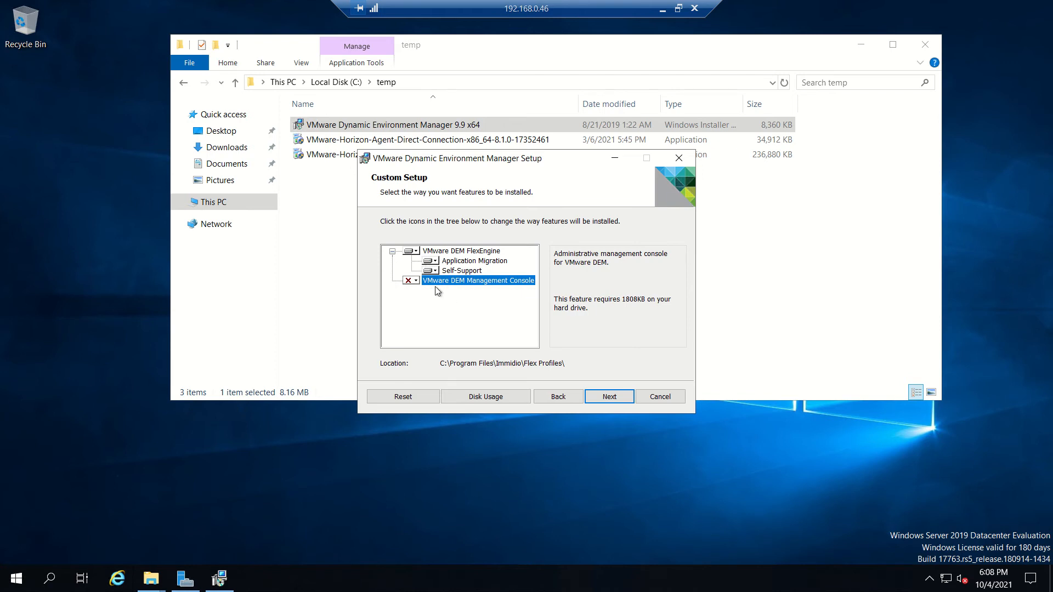
mouse_move(475, 295)
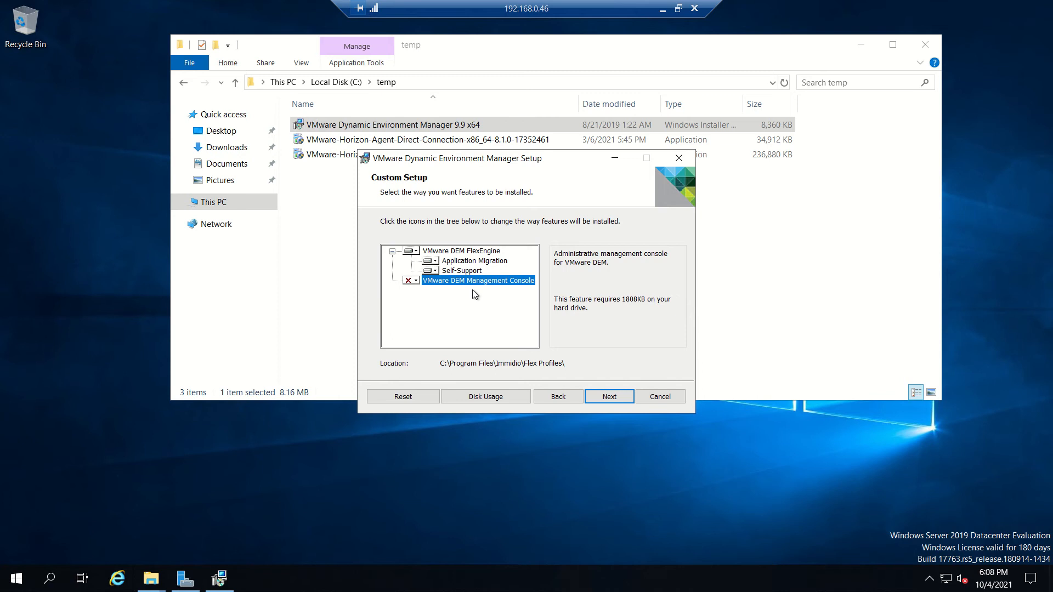
mouse_move(418, 256)
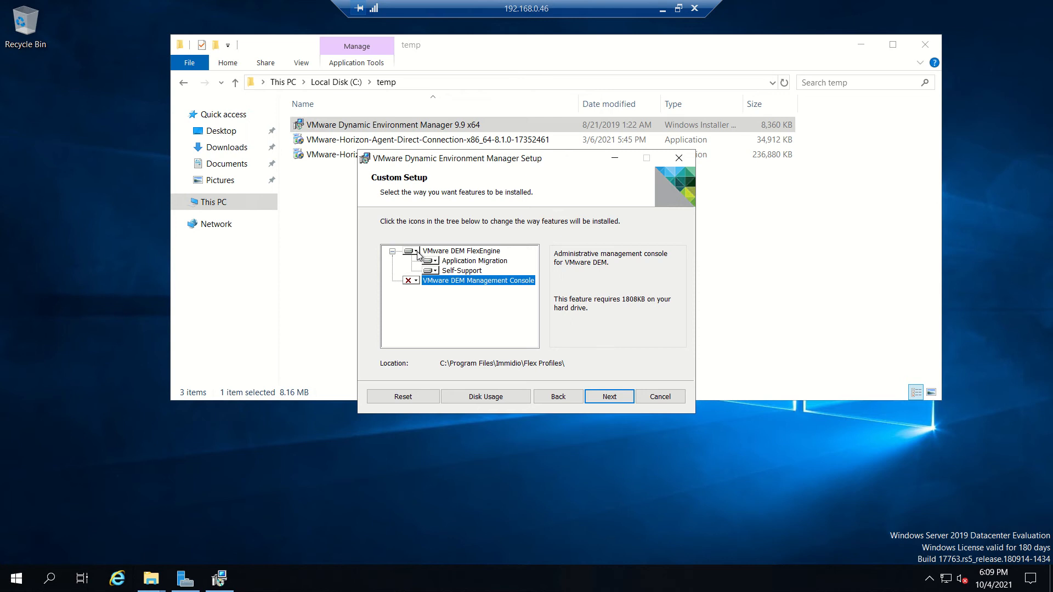
mouse_move(587, 327)
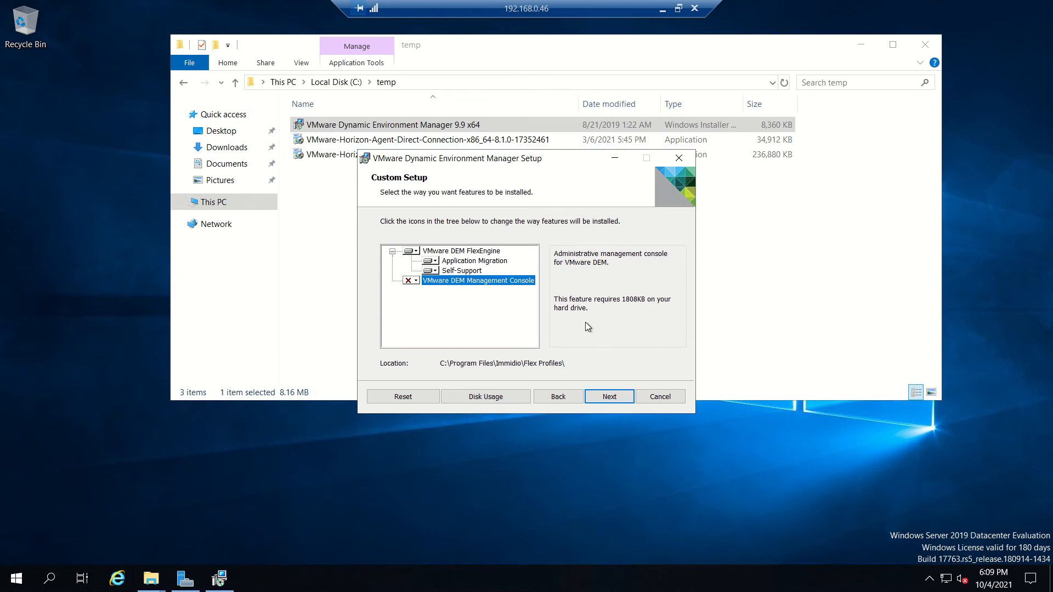
mouse_move(449, 258)
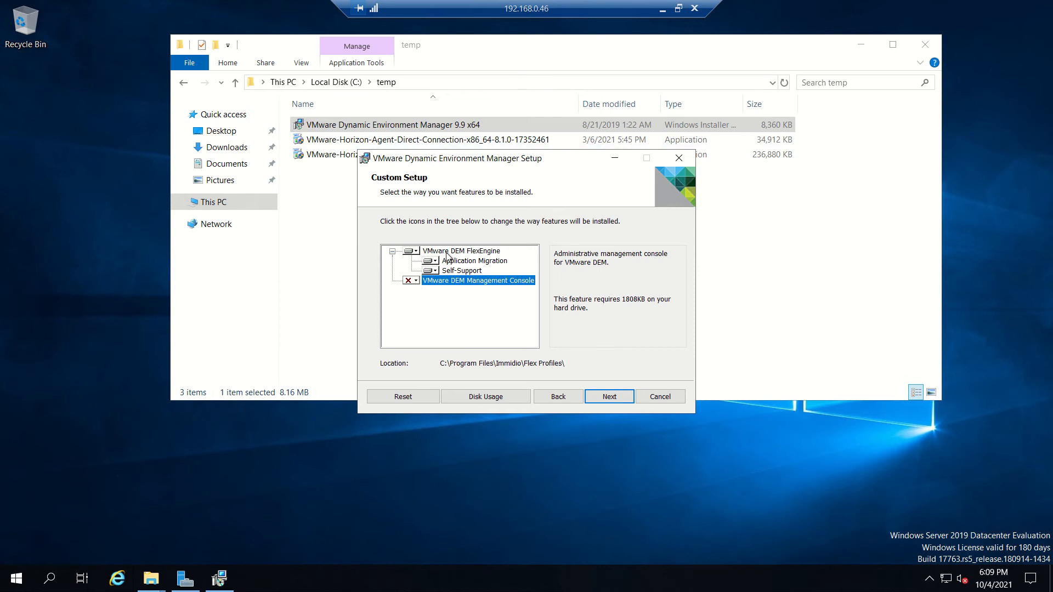
mouse_move(481, 252)
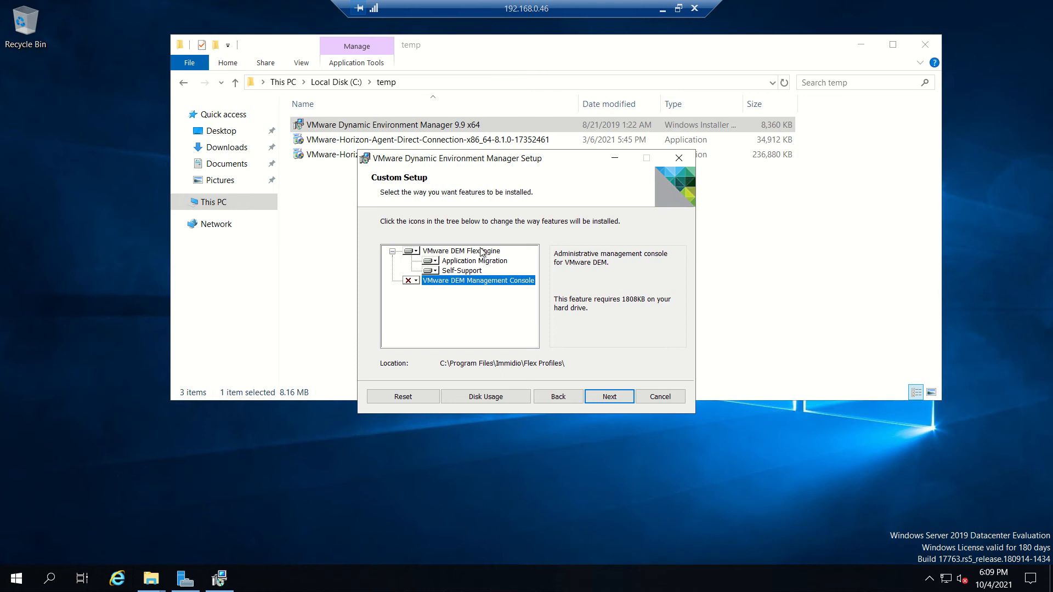
mouse_move(592, 377)
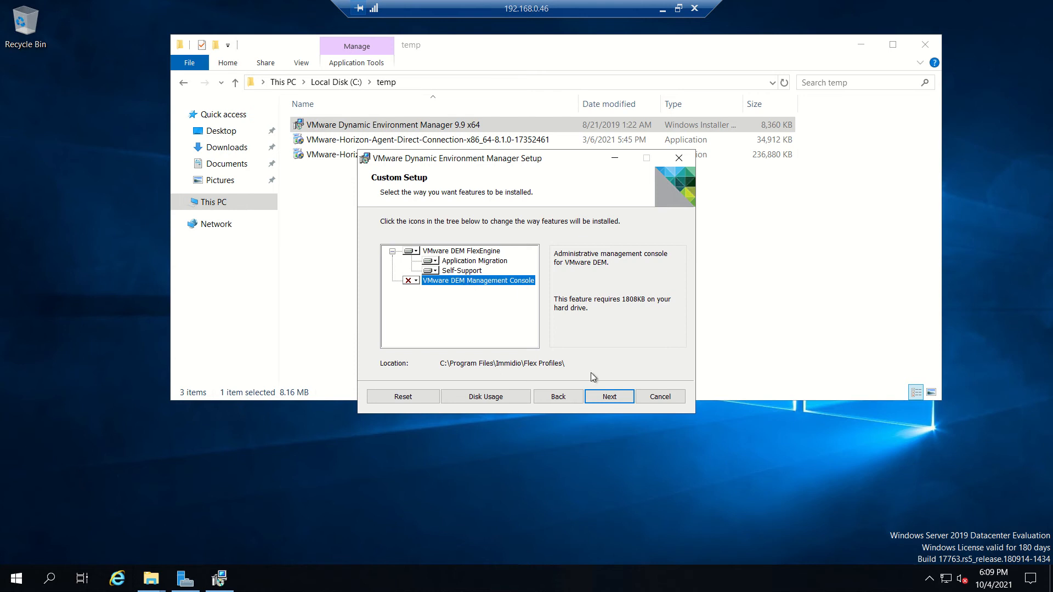
- Advance to the Choose License File page and move the setup window aside
left_click(608, 397)
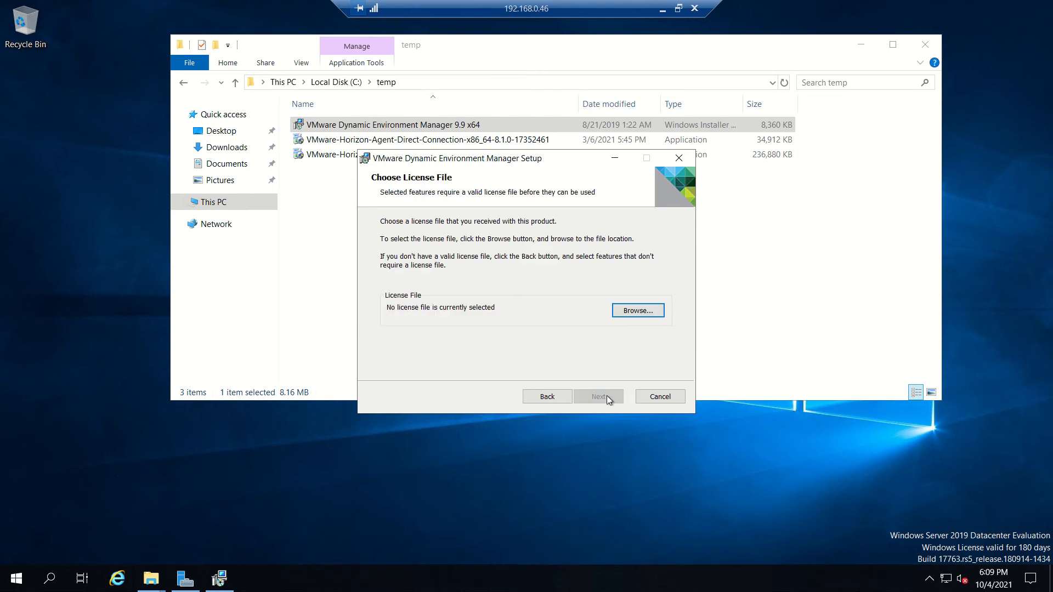
mouse_move(454, 326)
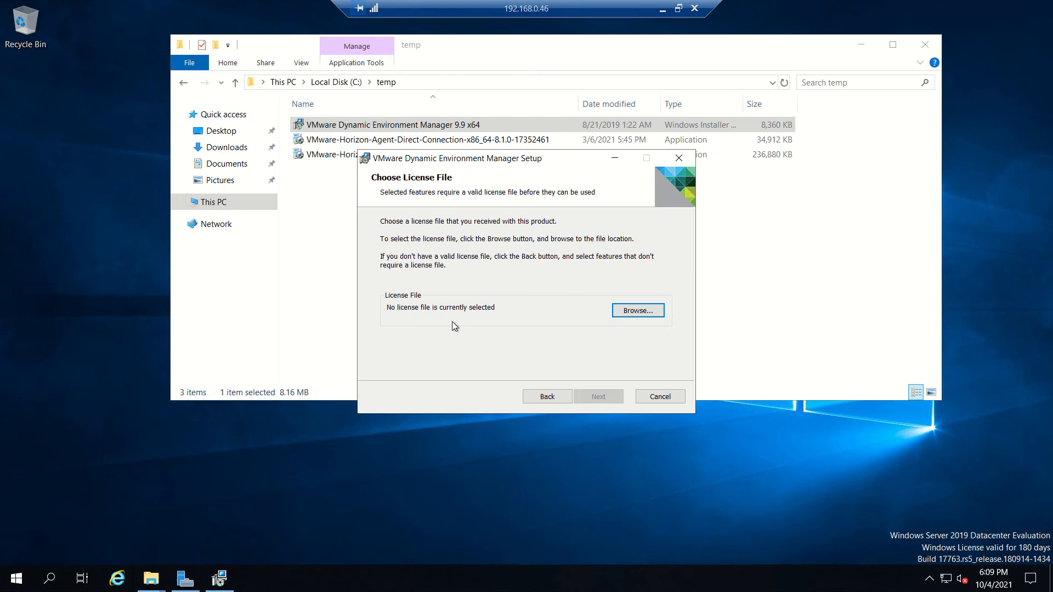
mouse_move(592, 328)
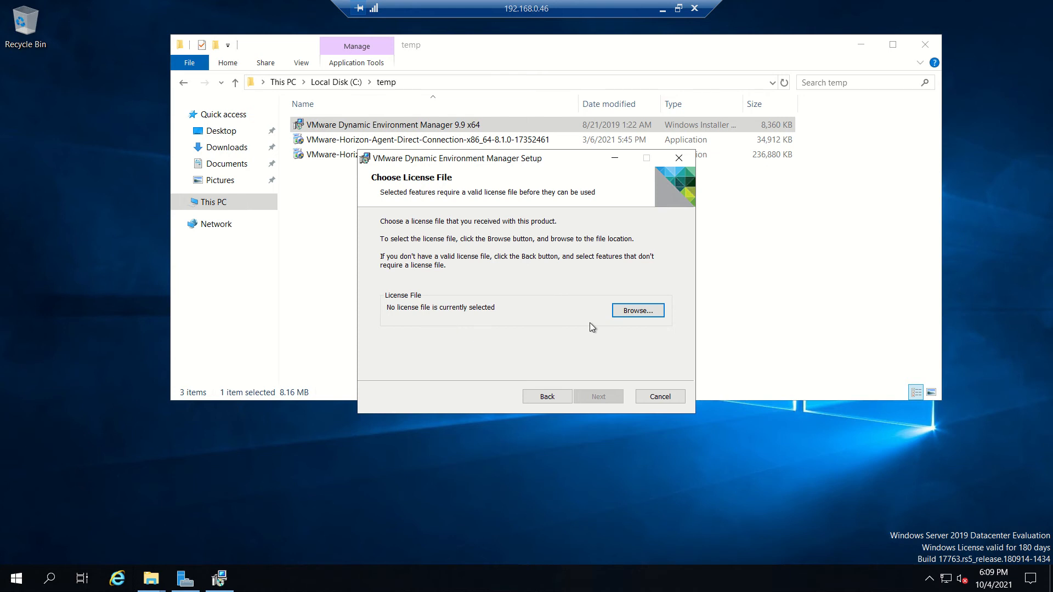
mouse_move(522, 166)
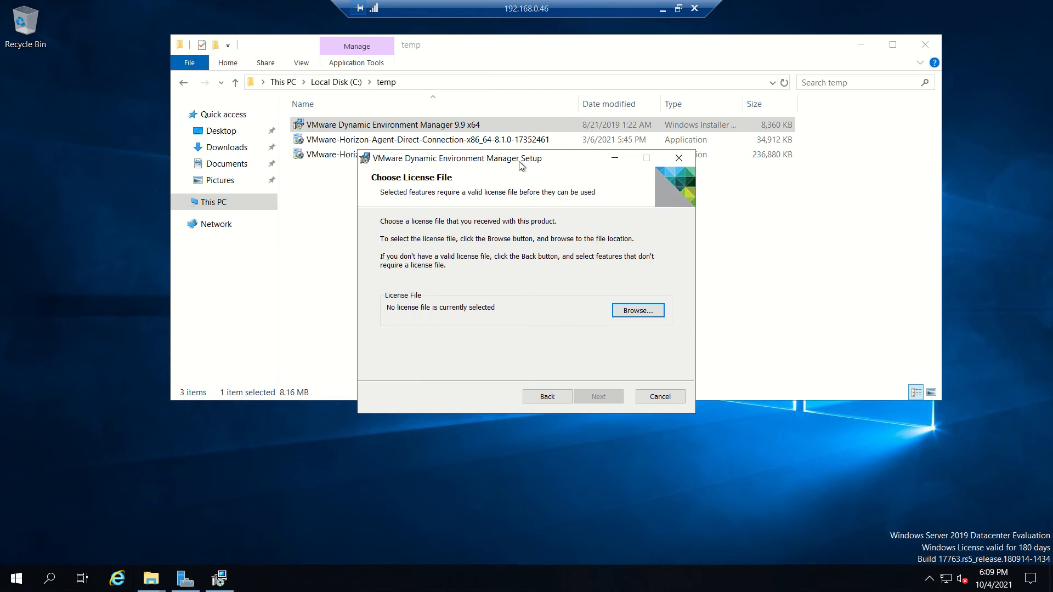
left_click_drag(460, 158, 618, 182)
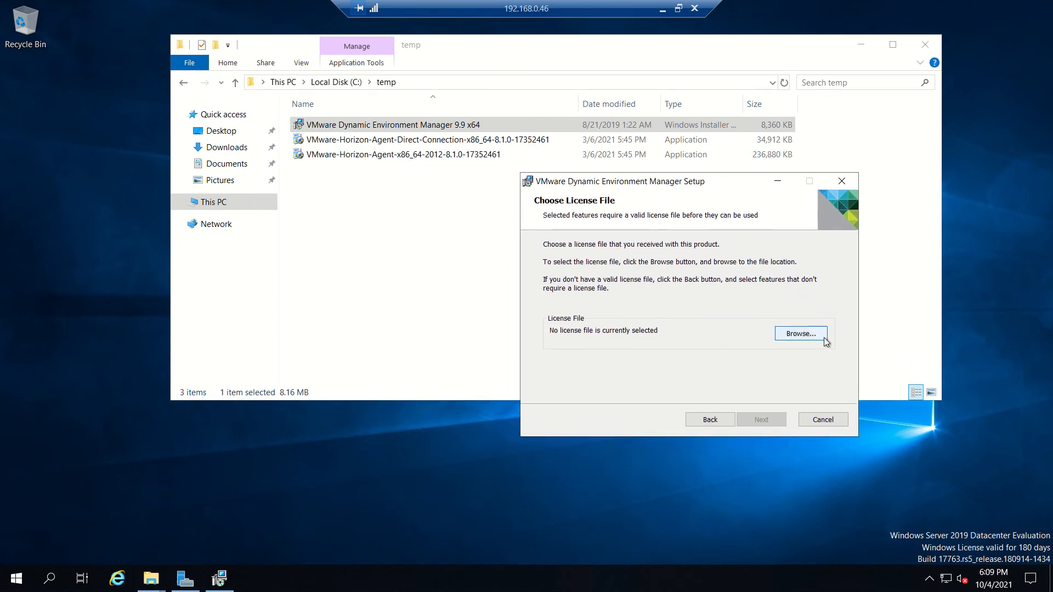
mouse_move(679, 195)
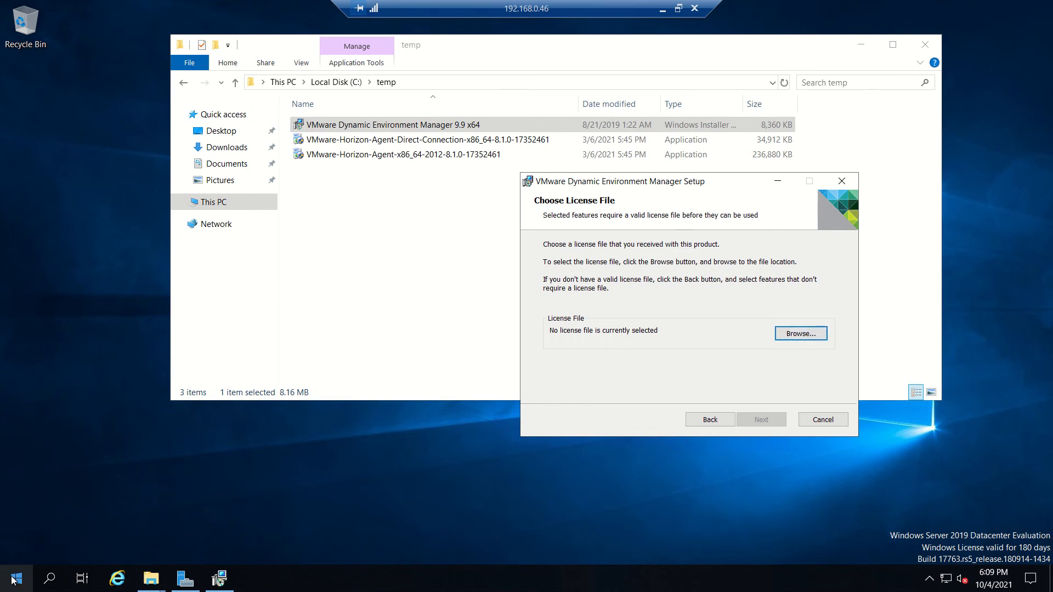
- Browse to D on TEJA > data > vmhorizon > 8.1 > VMware-DEM-9.9-GA
left_click(800, 332)
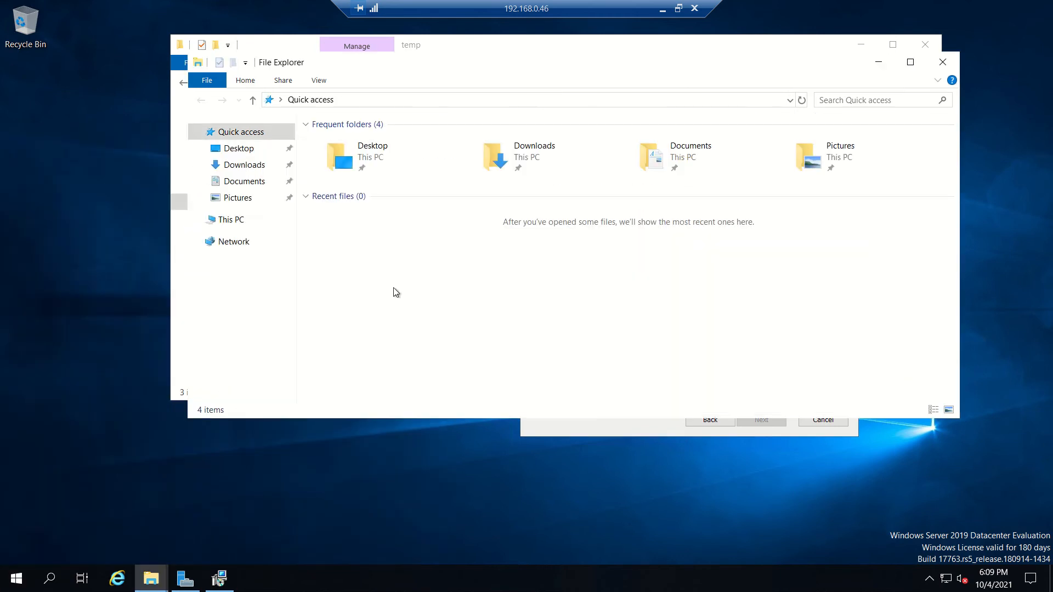
left_click(232, 220)
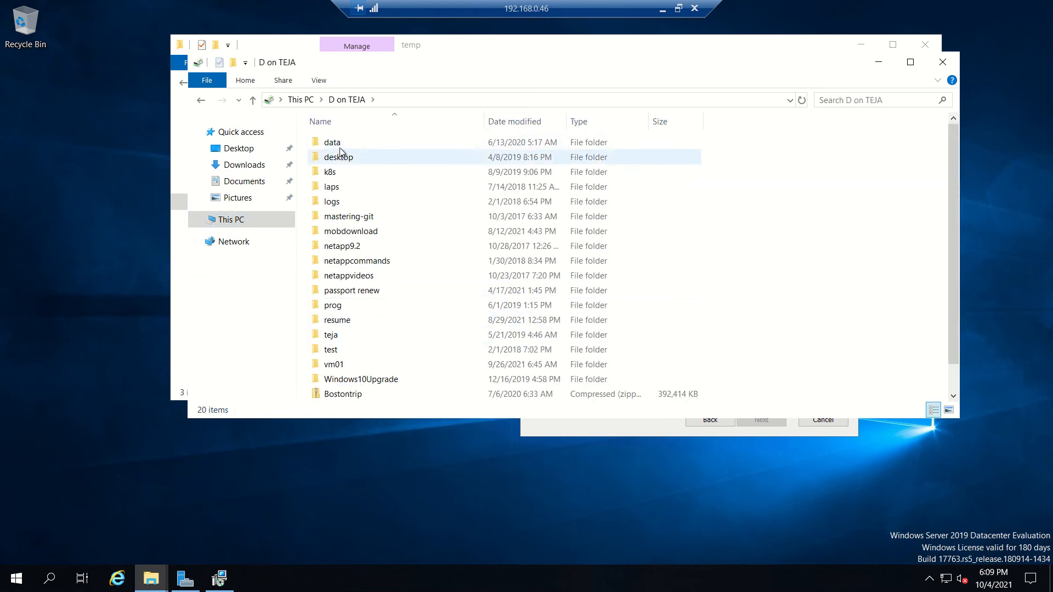
double_click(332, 141)
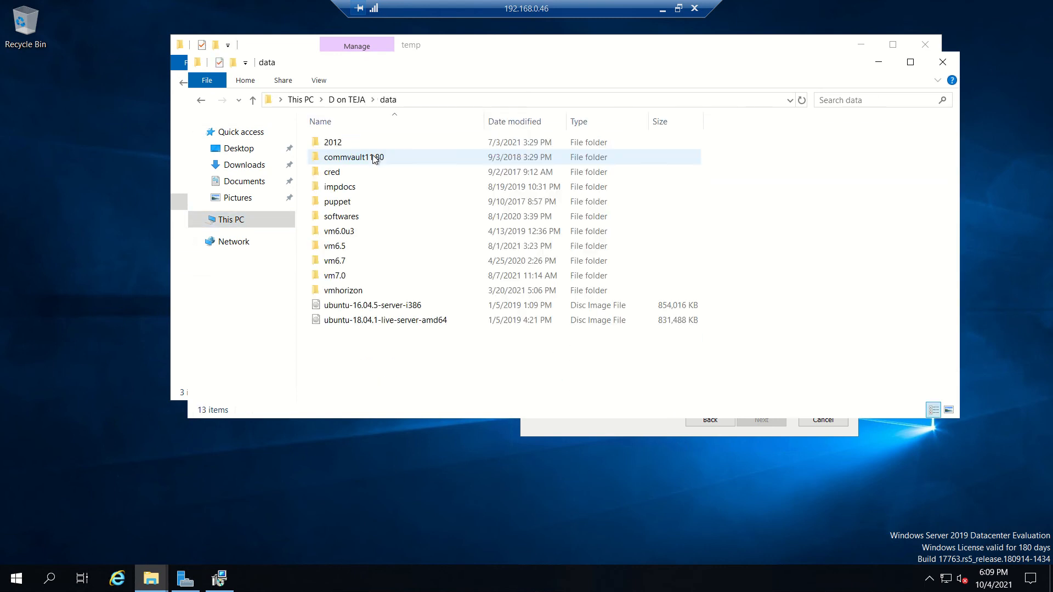
double_click(344, 290)
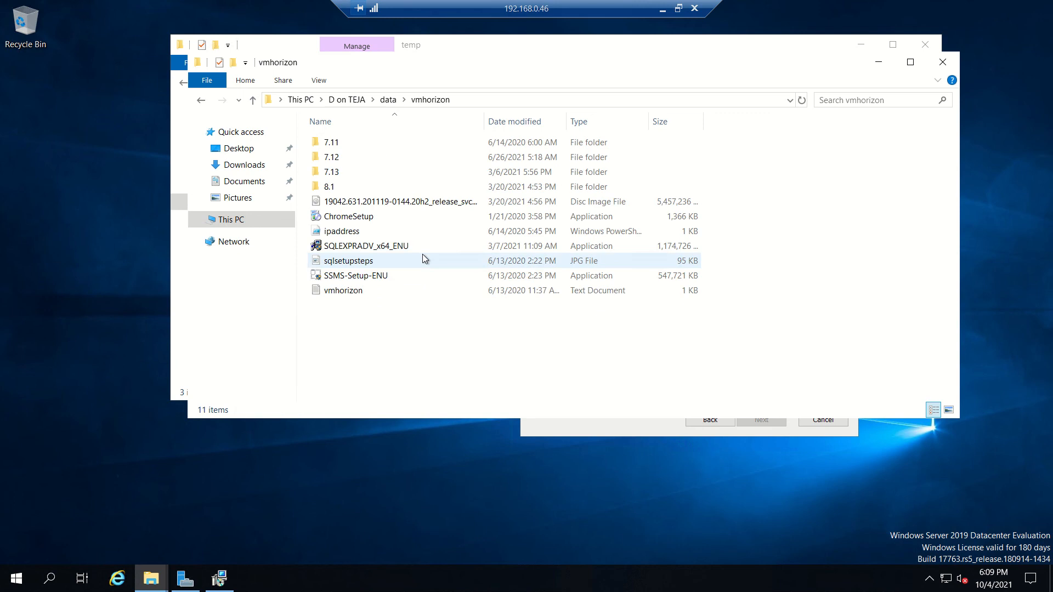
double_click(329, 186)
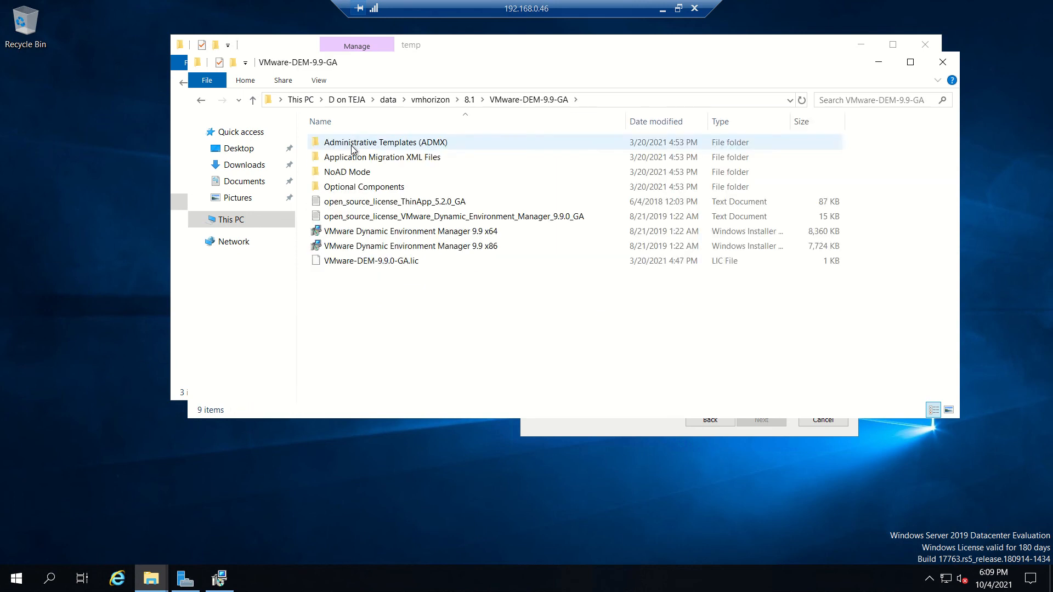
left_click(369, 260)
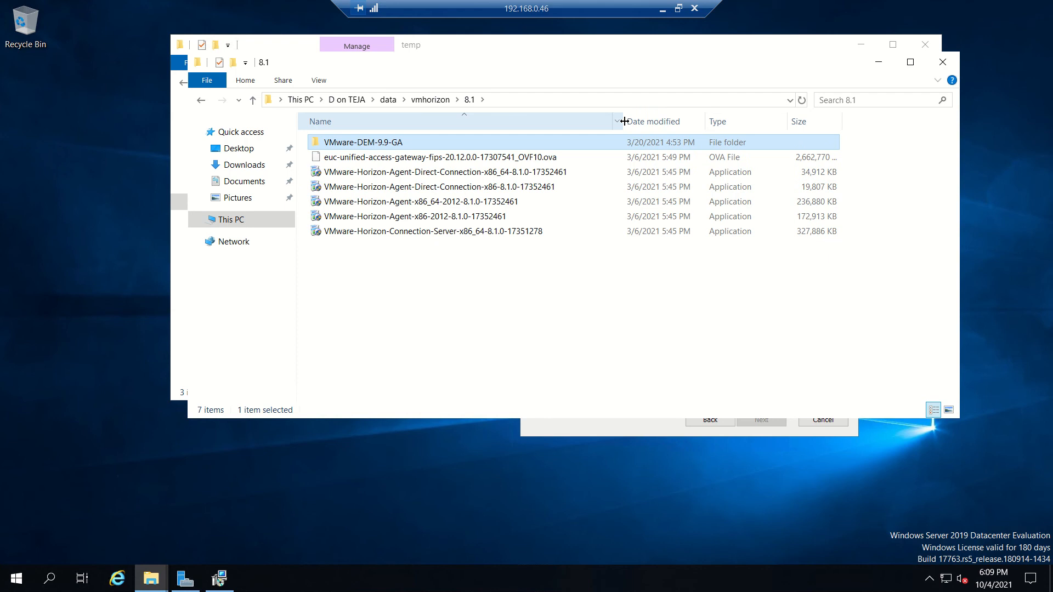
mouse_move(468, 283)
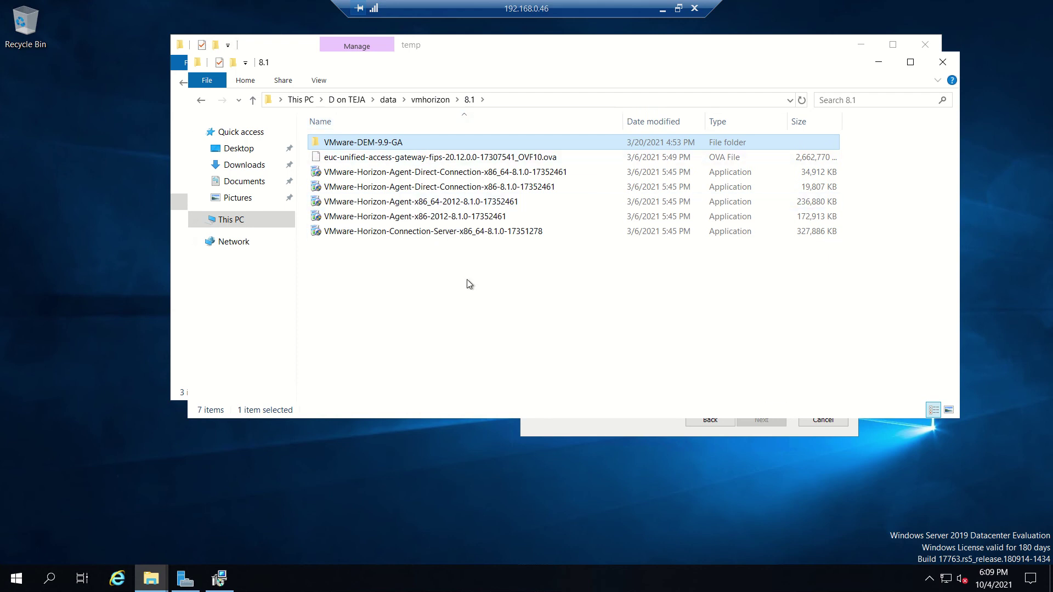
mouse_move(435, 187)
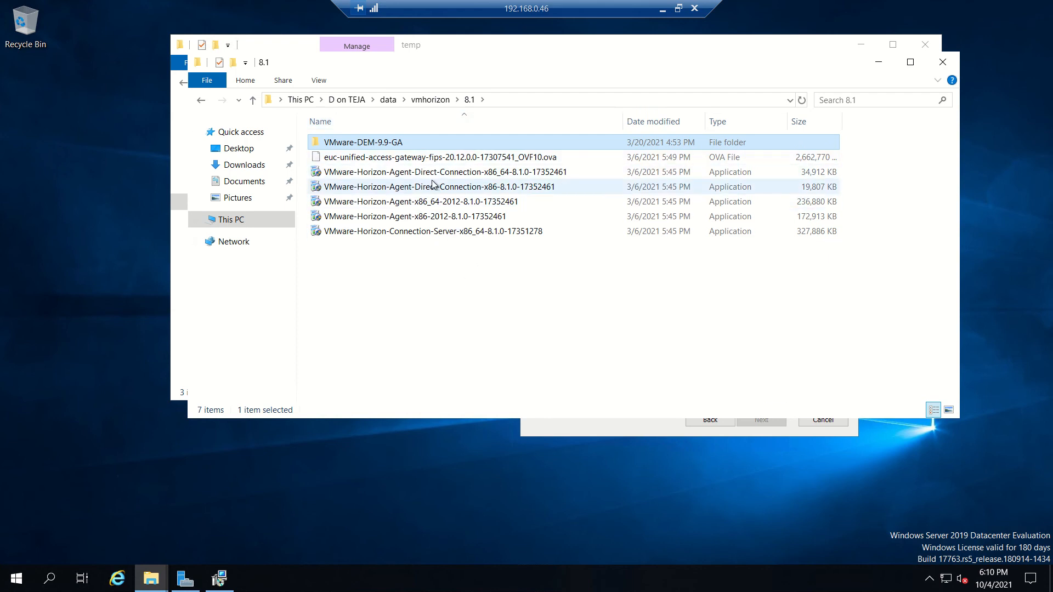
mouse_move(514, 191)
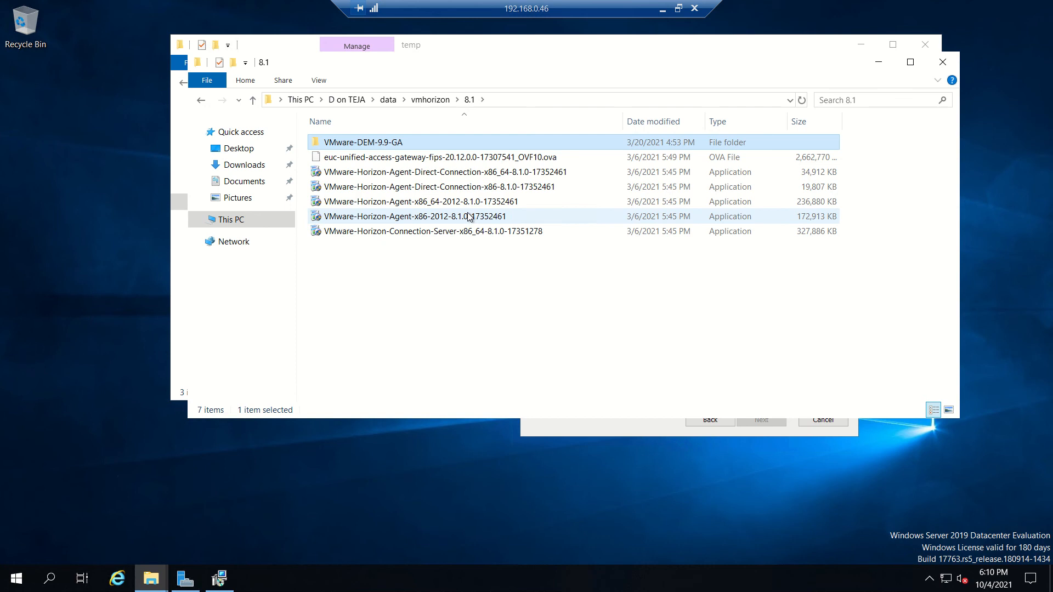
mouse_move(418, 231)
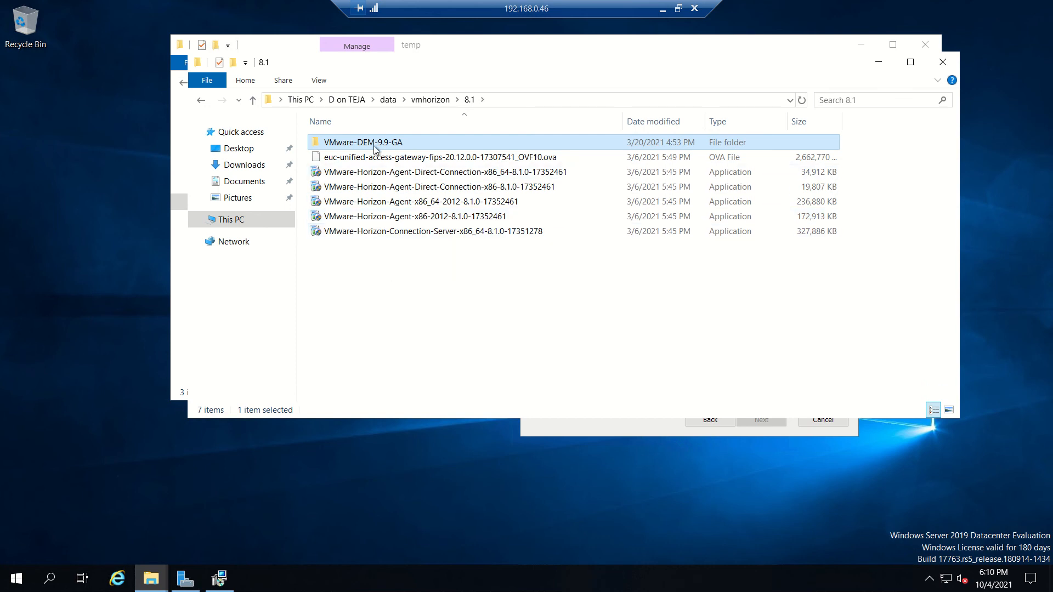
double_click(362, 141)
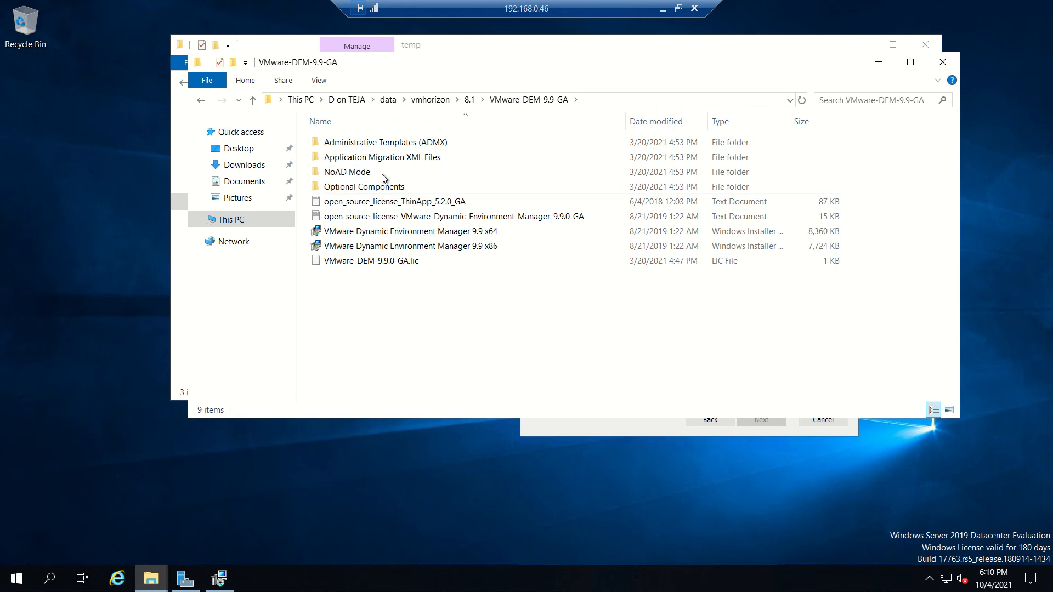
mouse_move(383, 141)
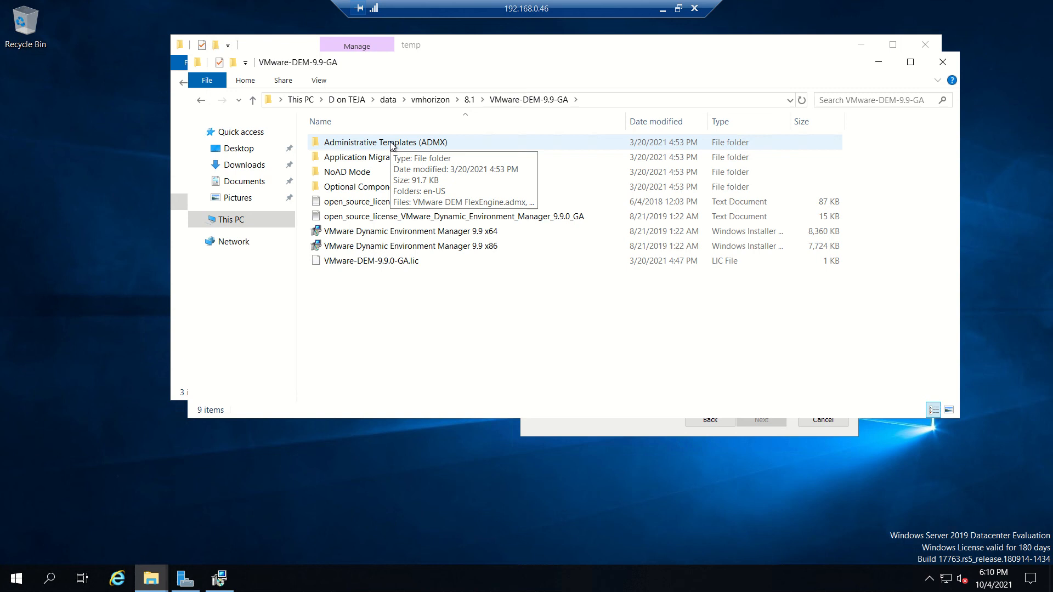
- Look inside the ADMX folder, then open the Optional Components folder
double_click(385, 142)
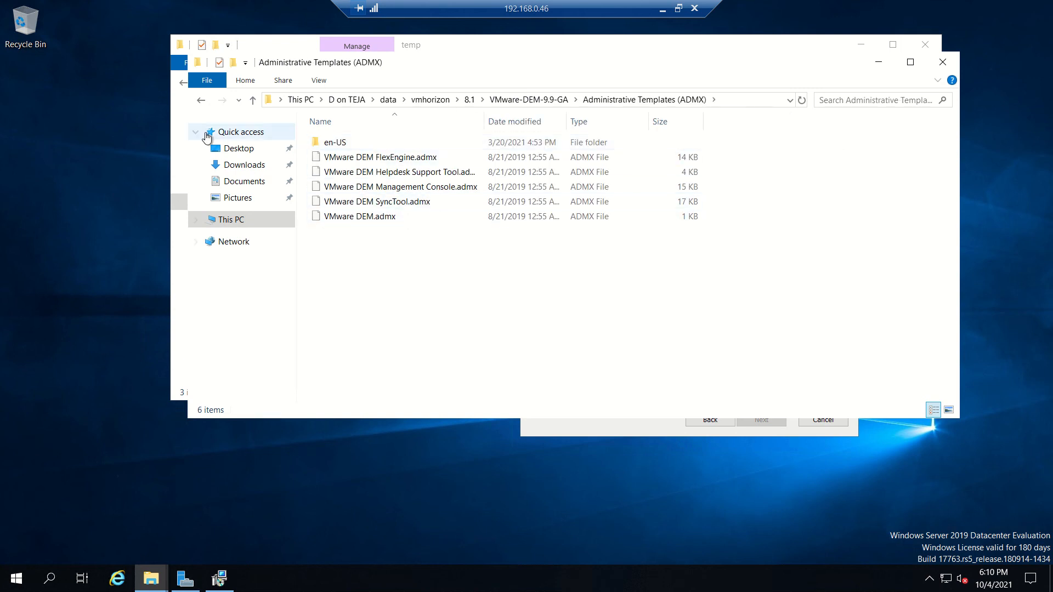
left_click(252, 99)
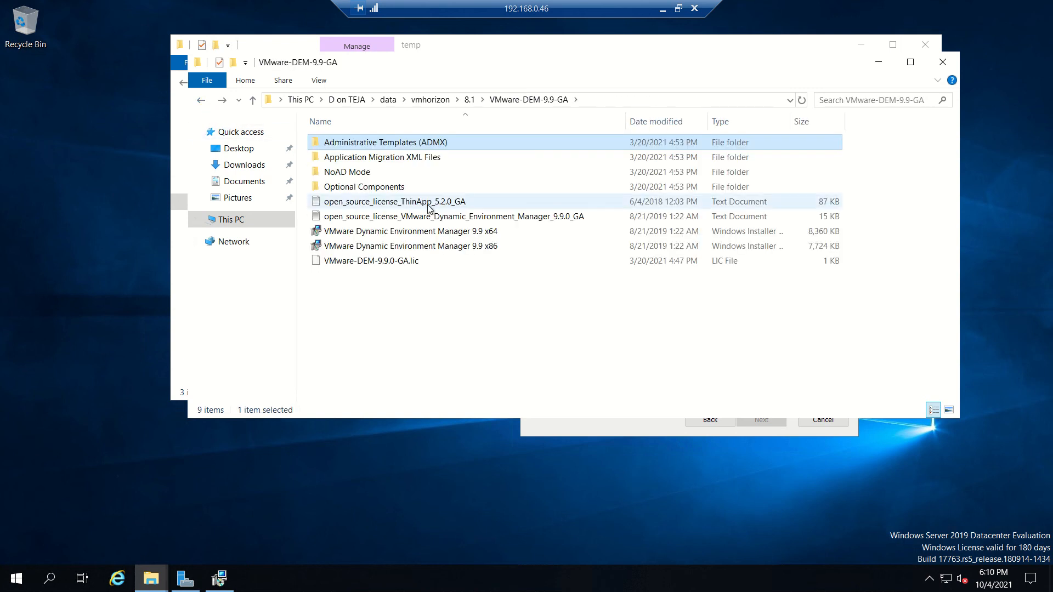
left_click(363, 186)
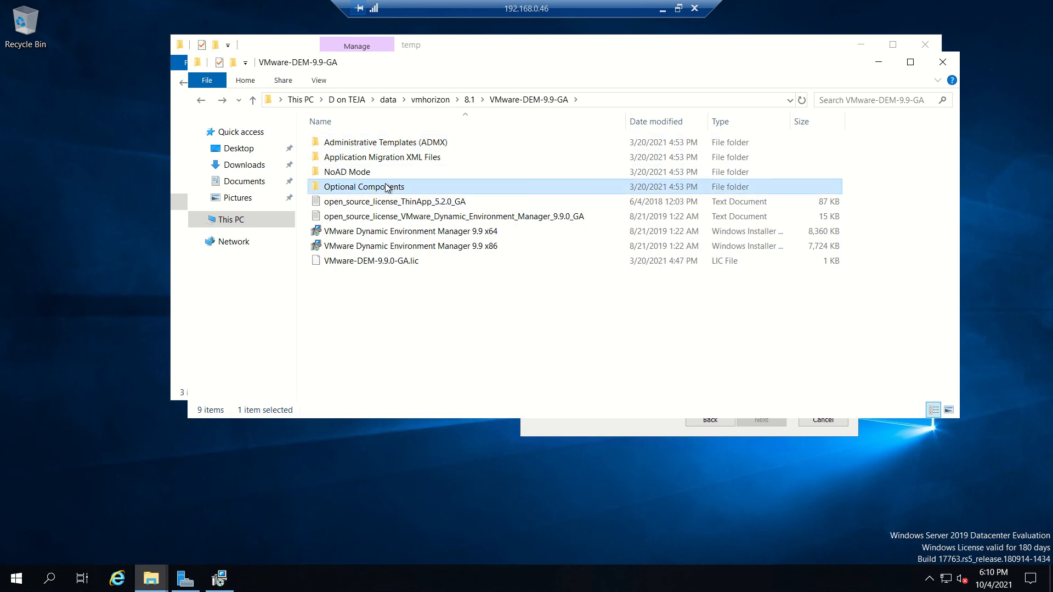
double_click(364, 186)
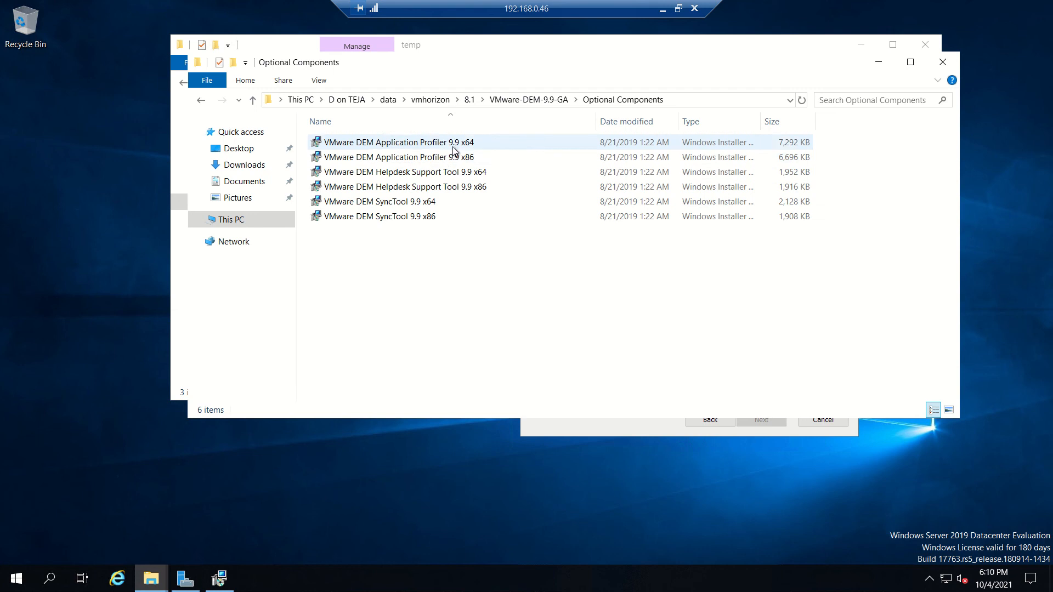
mouse_move(378, 202)
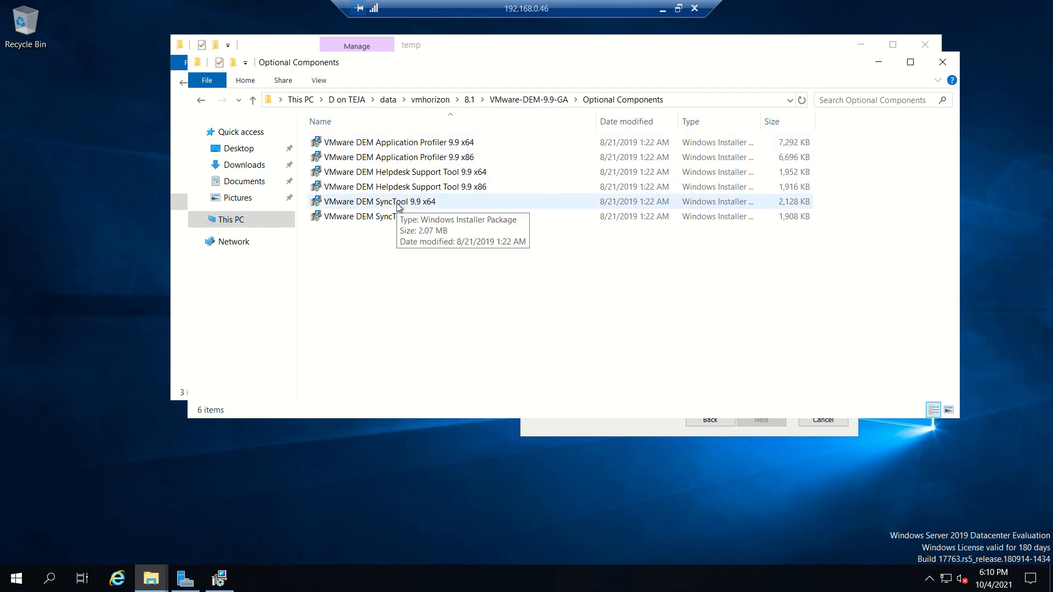
mouse_move(458, 234)
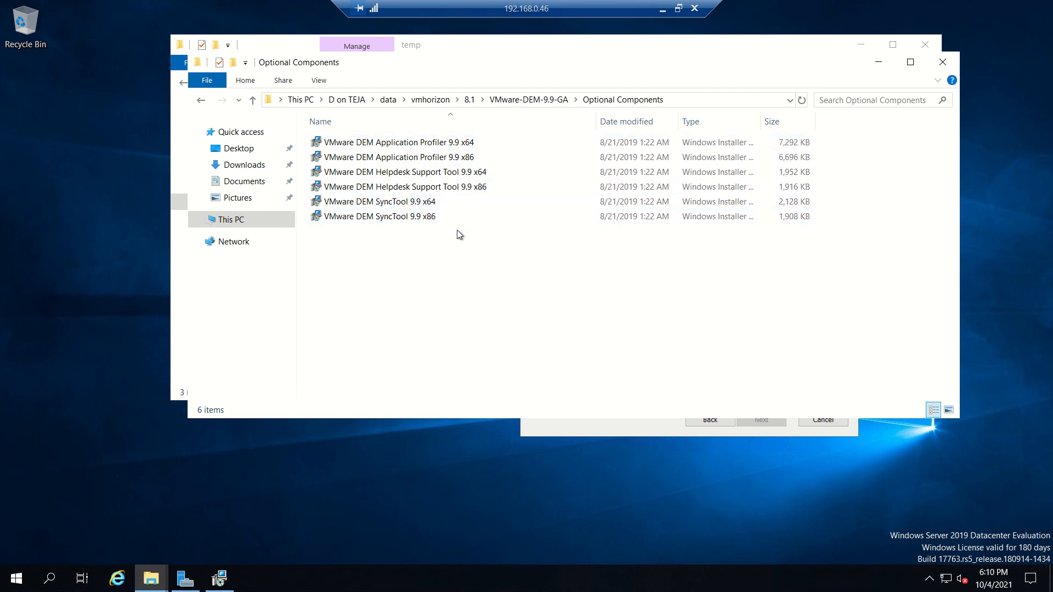
mouse_move(400, 202)
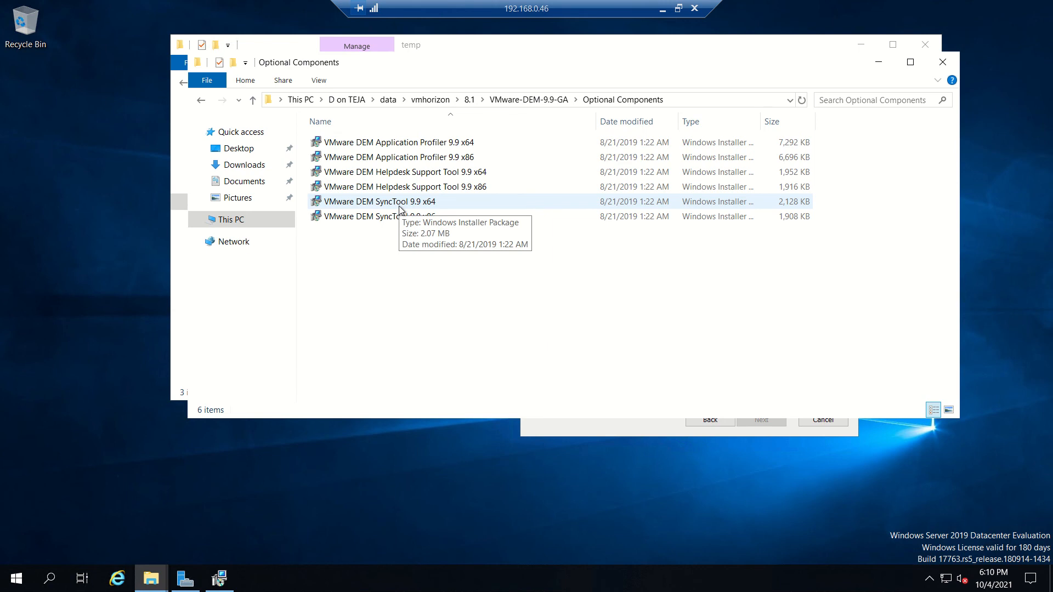
mouse_move(441, 243)
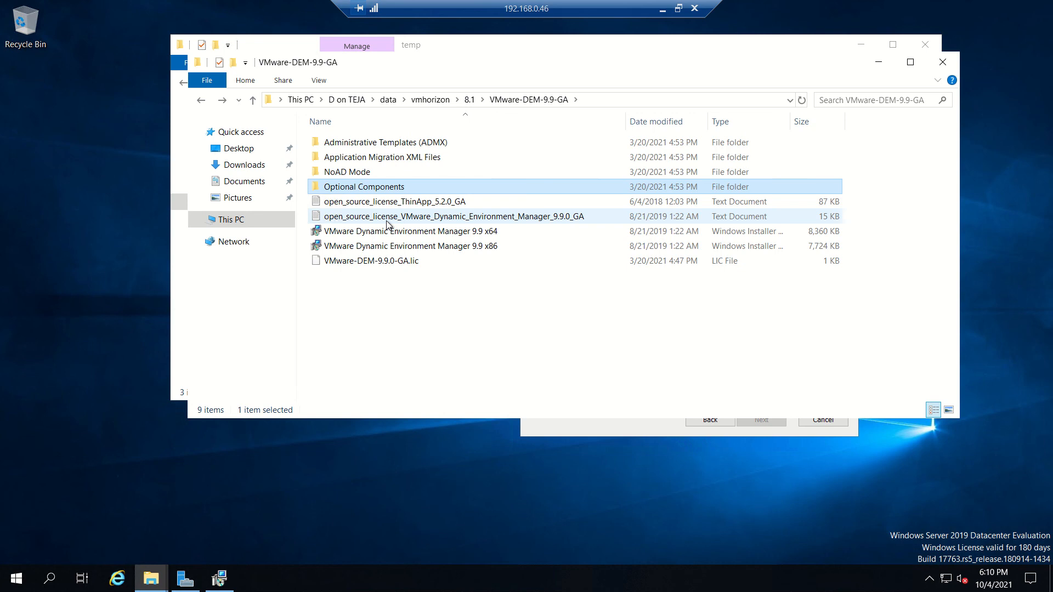
mouse_move(496, 309)
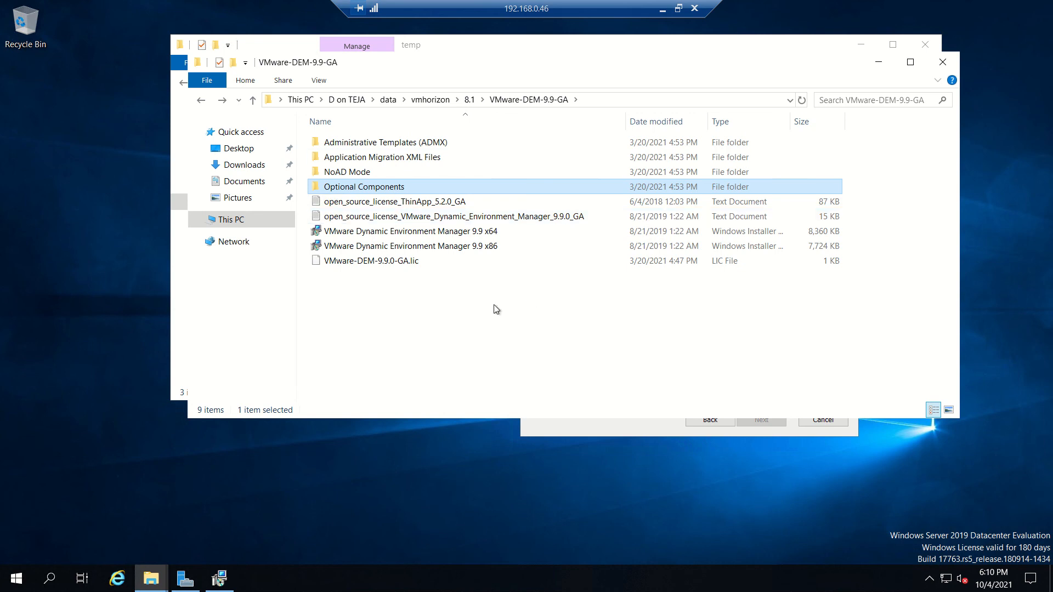
mouse_move(406, 292)
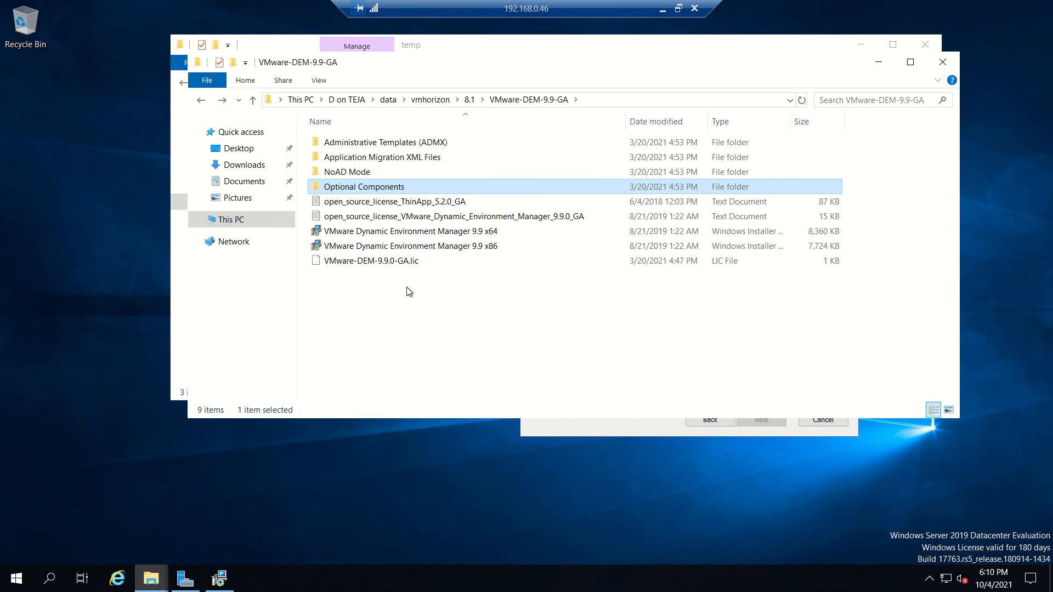
- Select VMware-DEM-9.9.0-GA.lic, then minimize the Explorer windows to reveal setup
left_click(370, 261)
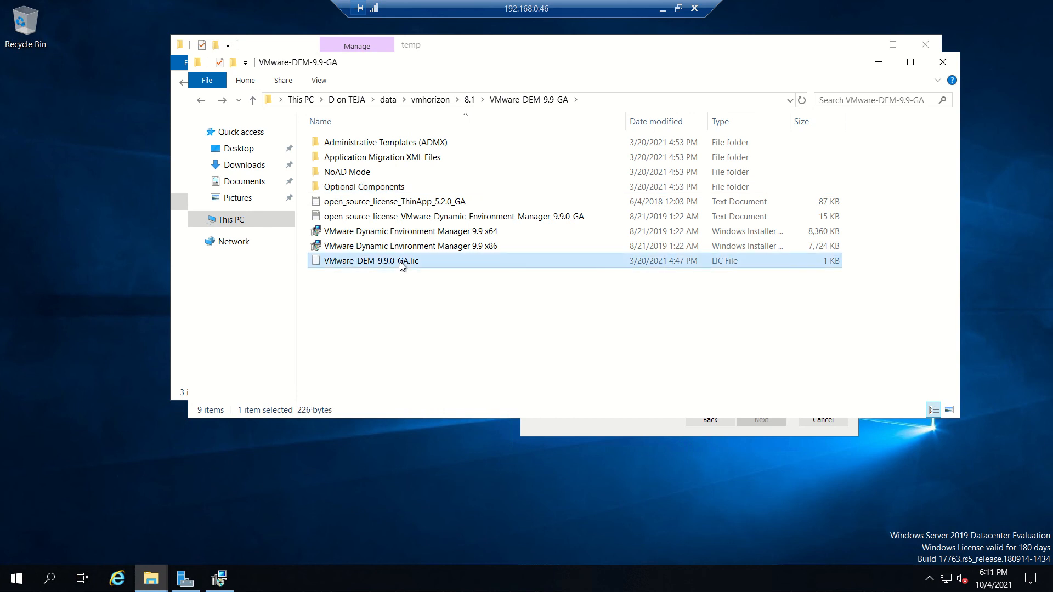
mouse_move(876, 54)
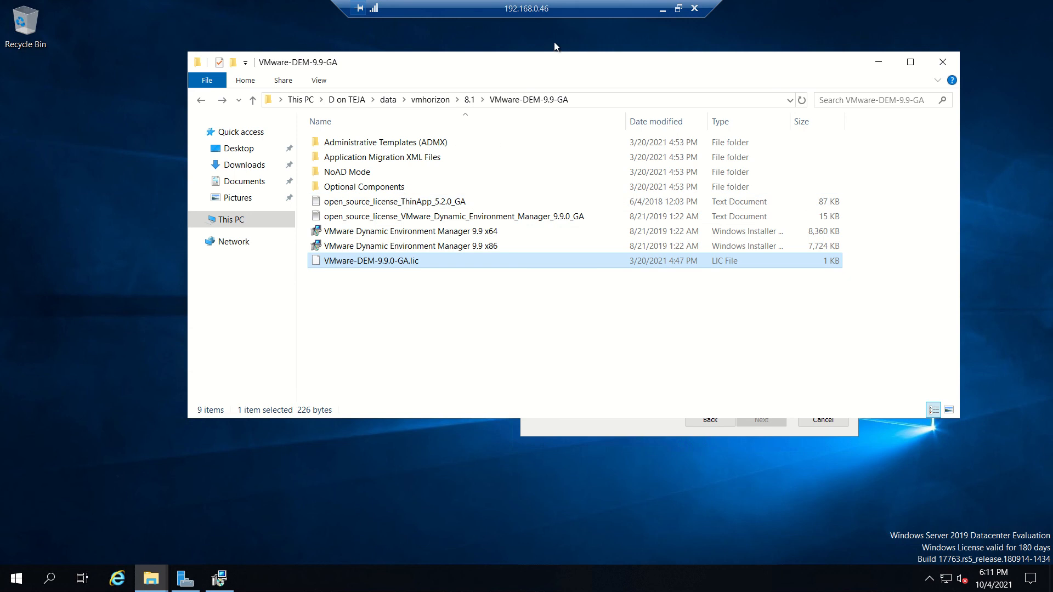
mouse_move(150, 578)
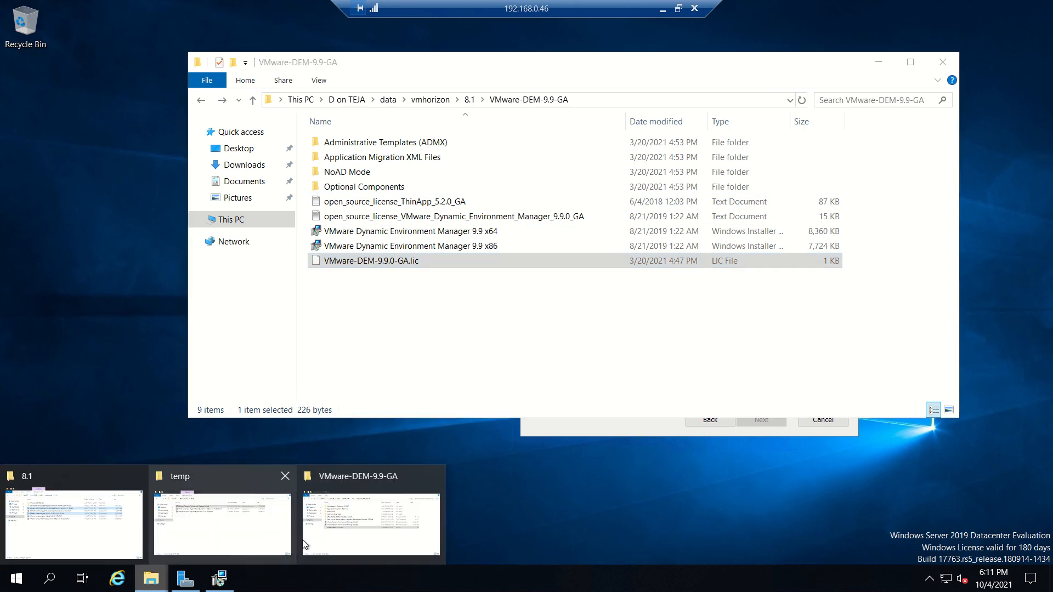
left_click(221, 523)
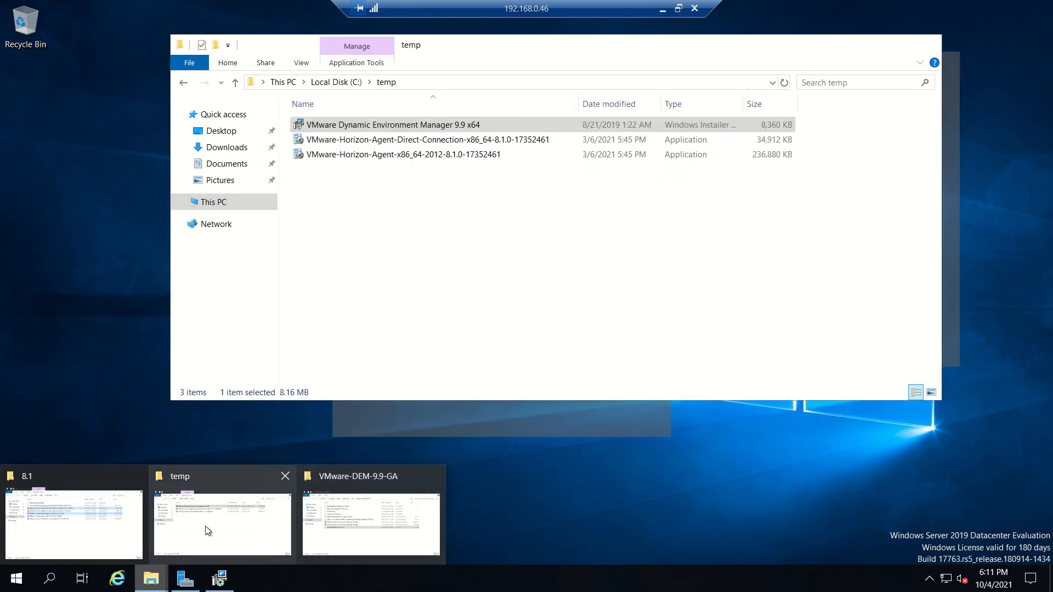
left_click(371, 524)
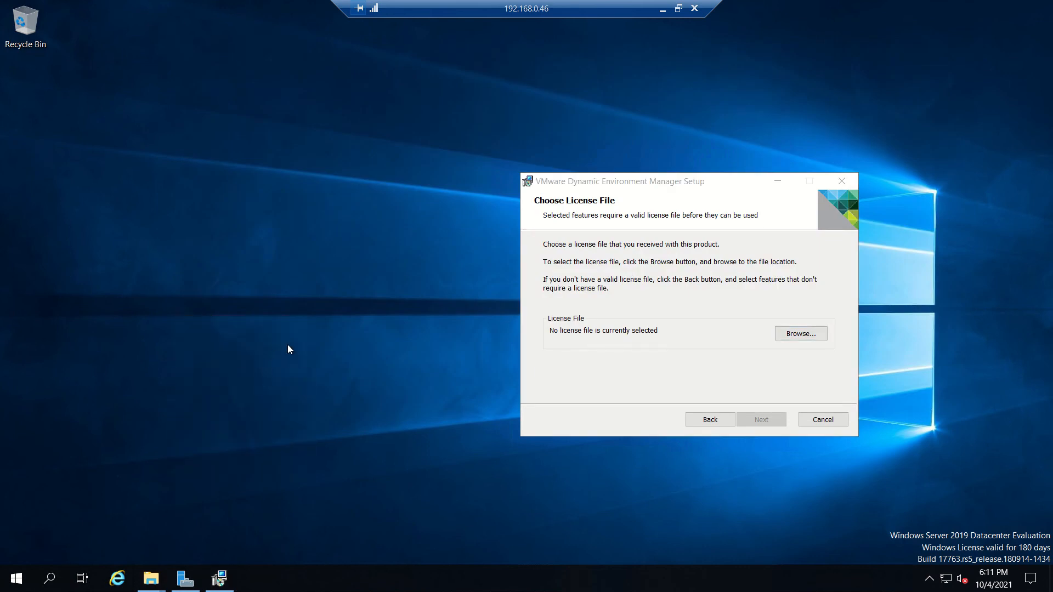
- Supply VMware-DEM-9.9.0-GA.lic from the desktop and proceed to the Completed page
left_click(800, 333)
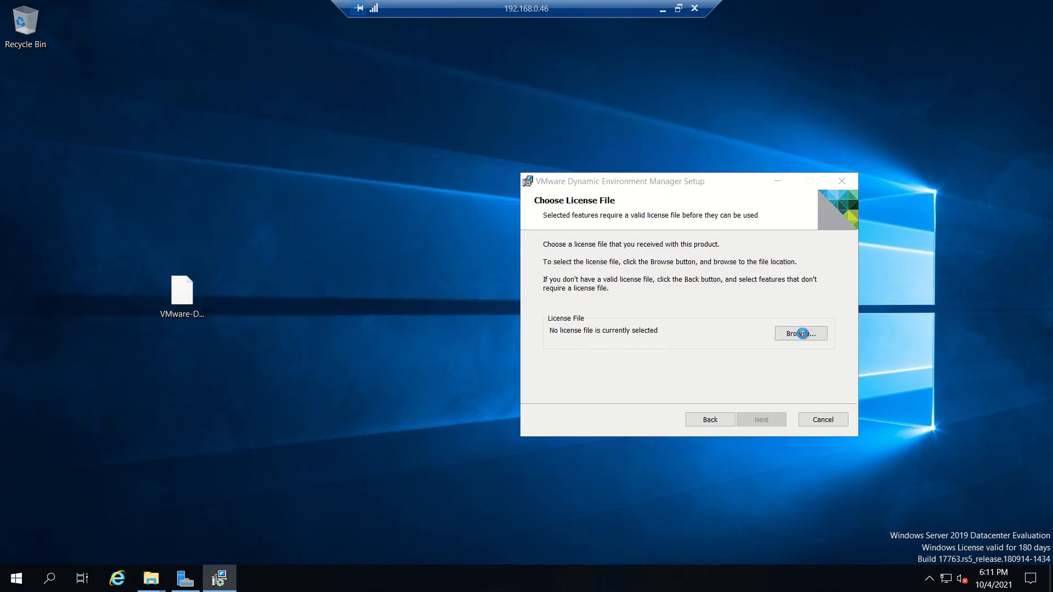
left_click(801, 333)
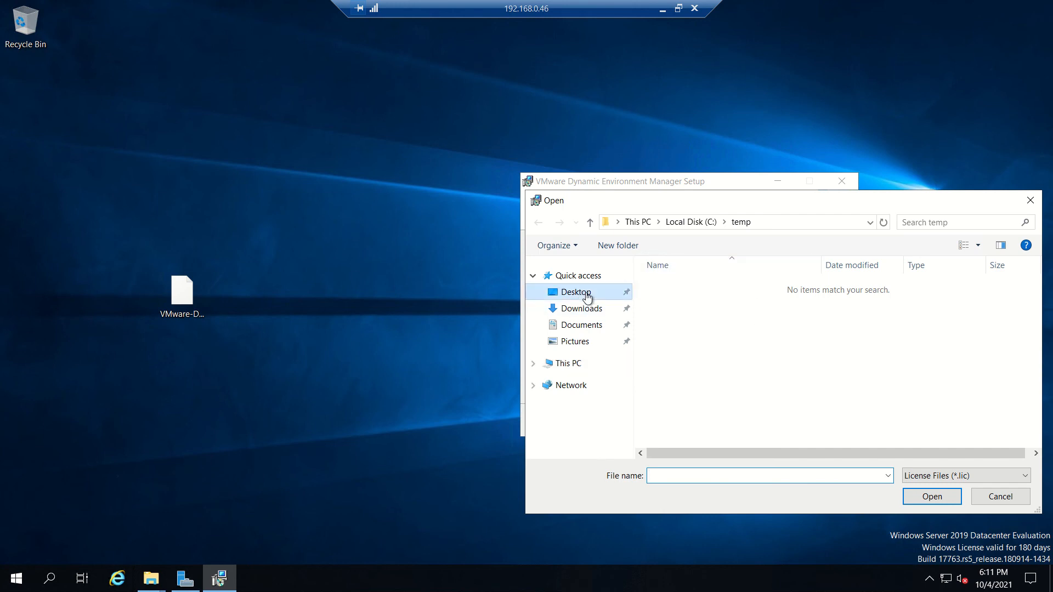
left_click(931, 496)
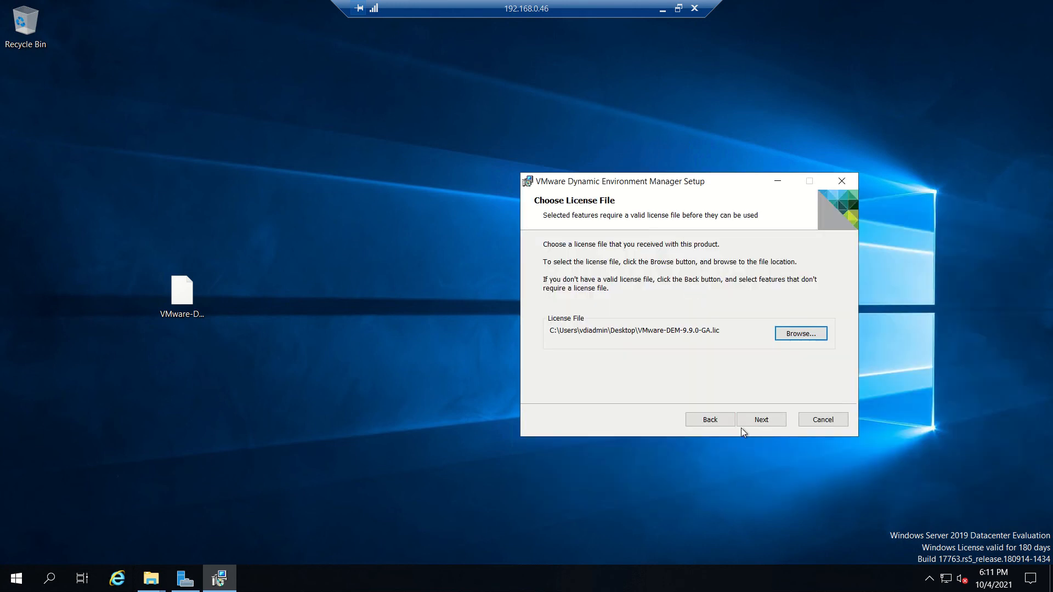
left_click(760, 419)
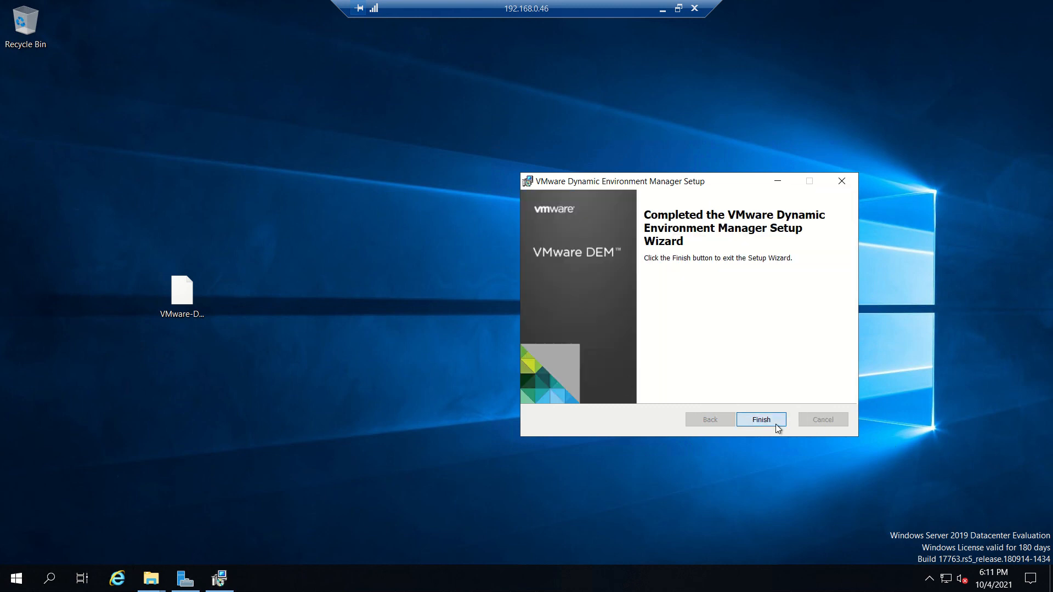
- Finish the setup wizard and minimize the 8.1 folder window to show the desktop
left_click(761, 419)
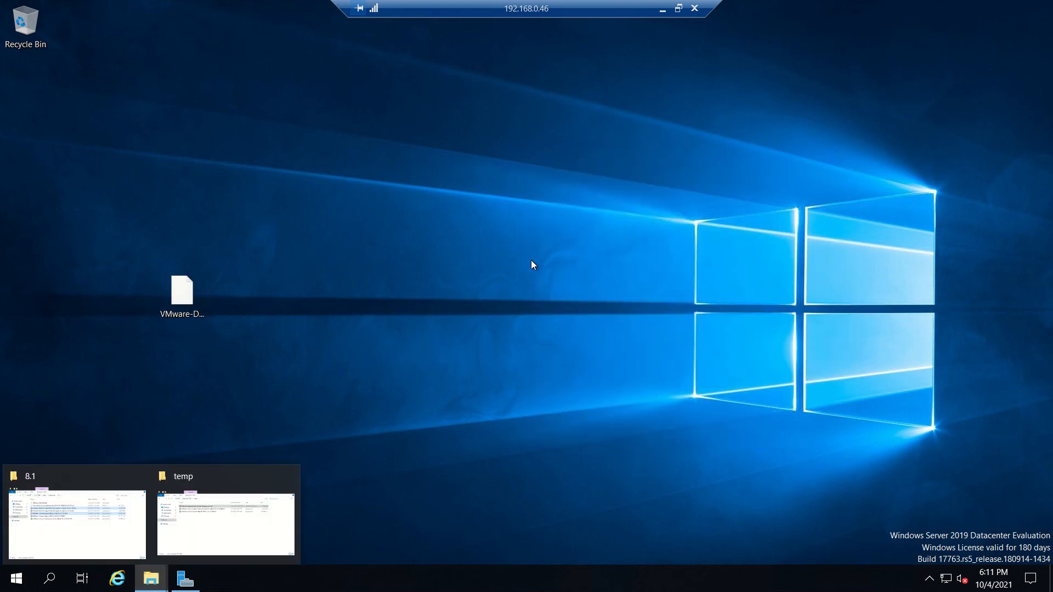
left_click(76, 524)
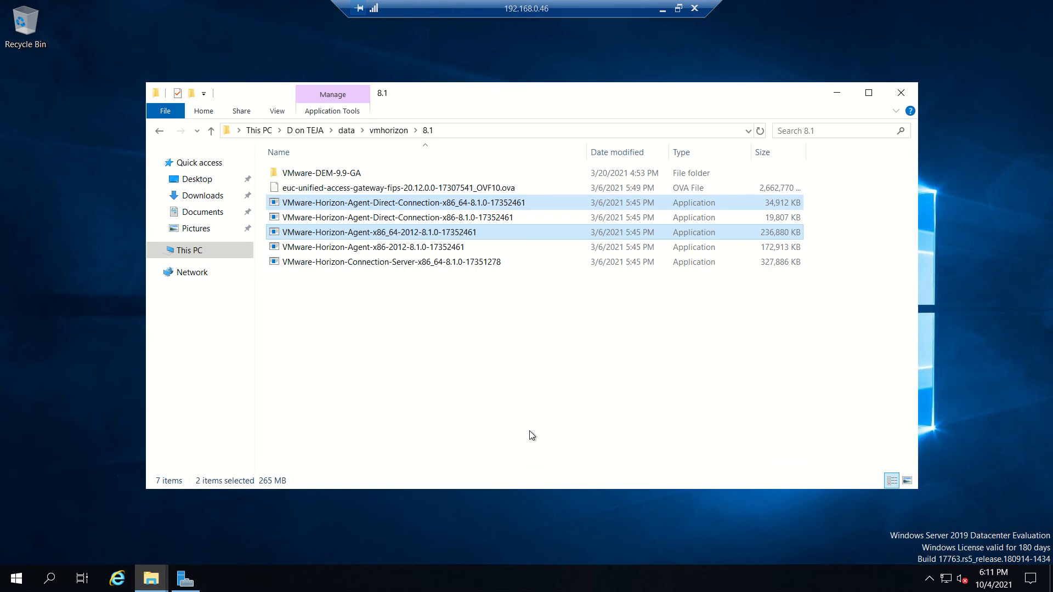
left_click(372, 247)
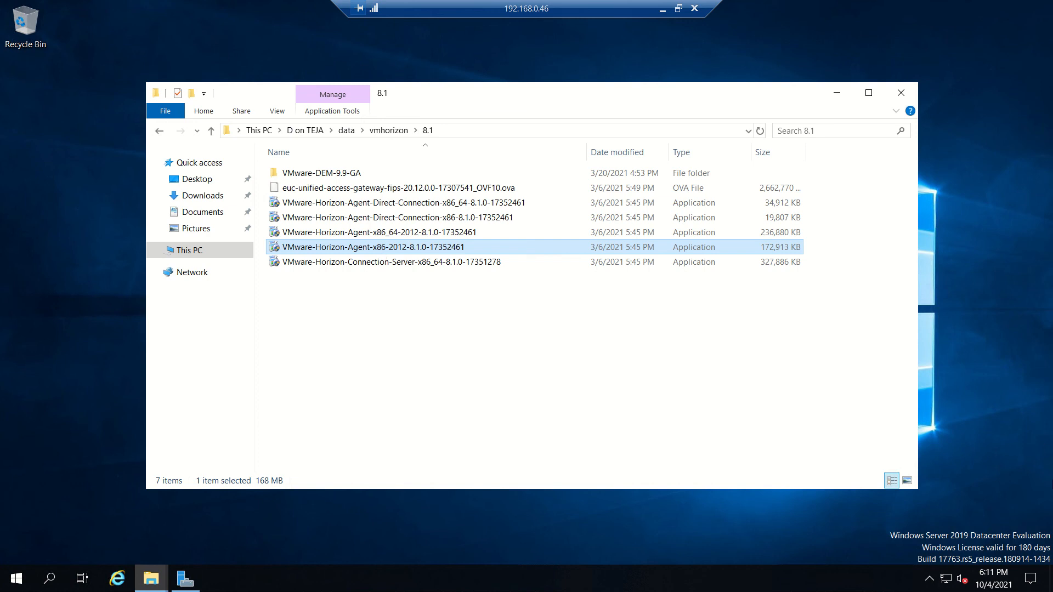
left_click(901, 92)
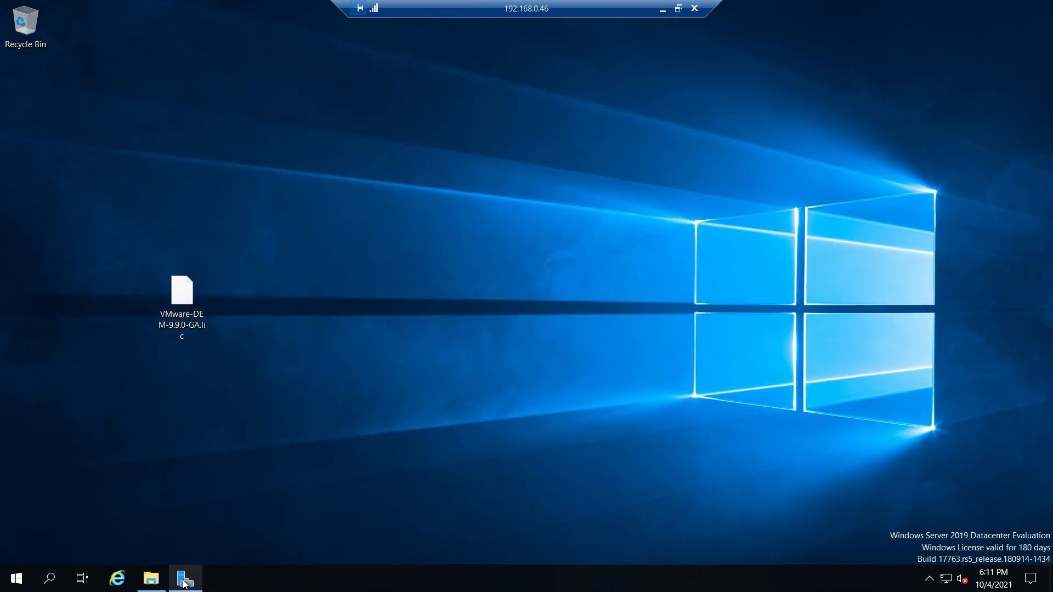
- Confirm VMware Dynamic Environment Manager 9.9.0.905 appears in Control Panel's installed programs, then close it
left_click(15, 579)
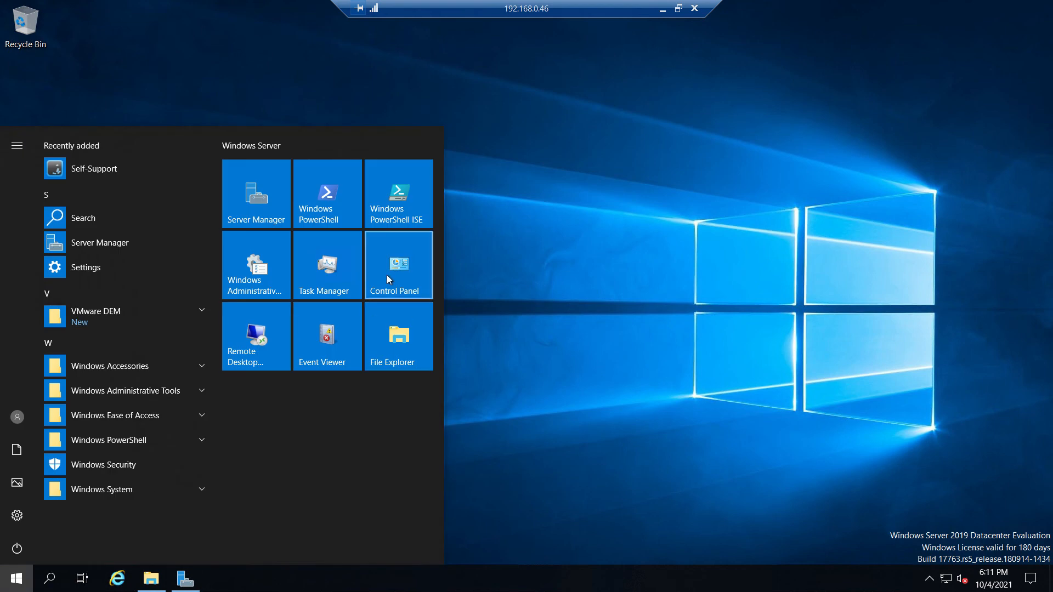
left_click(397, 264)
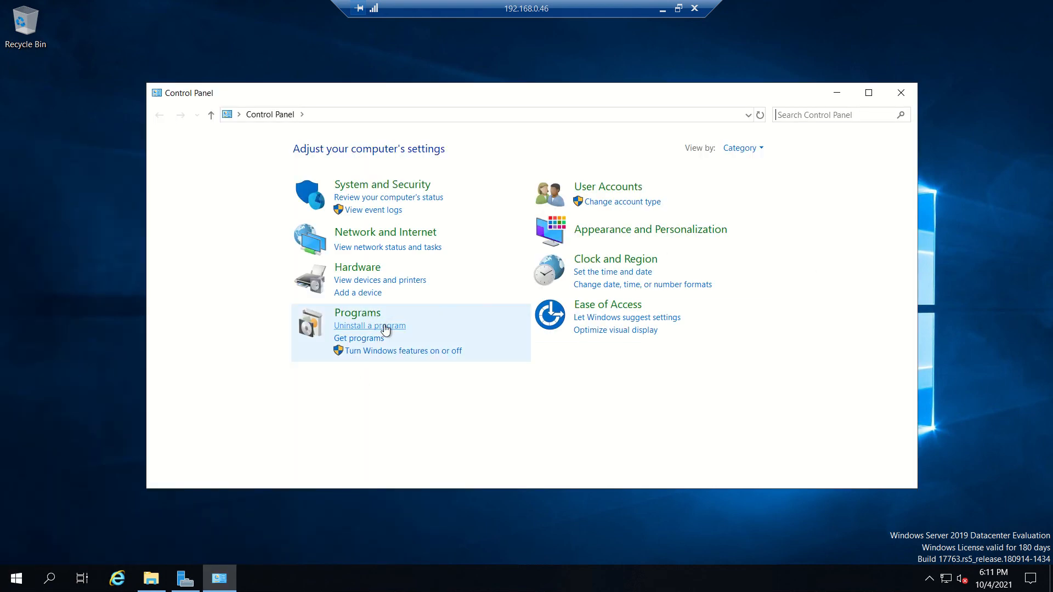
left_click(369, 325)
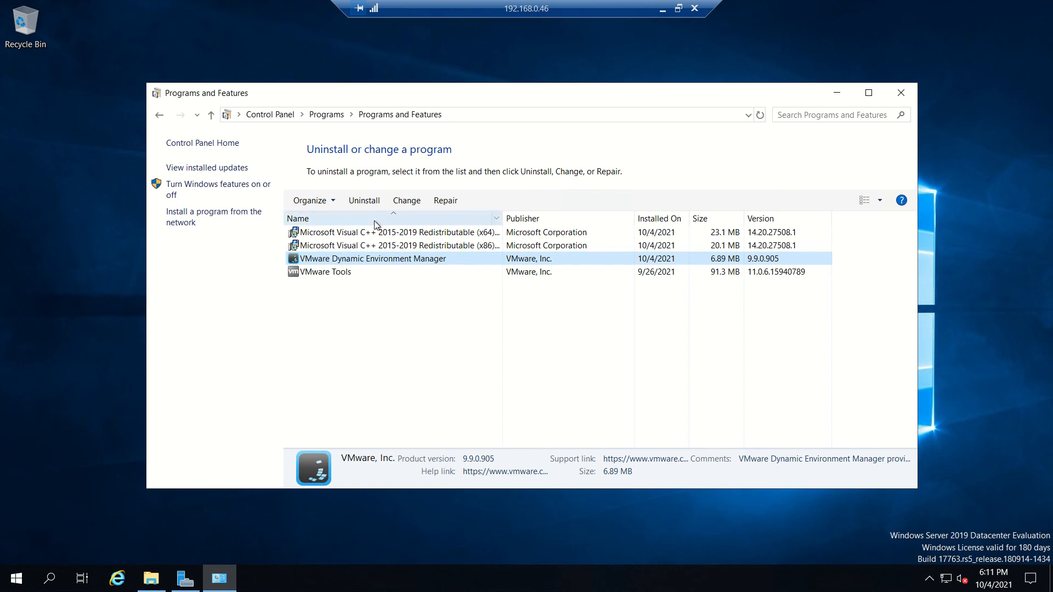
left_click(901, 92)
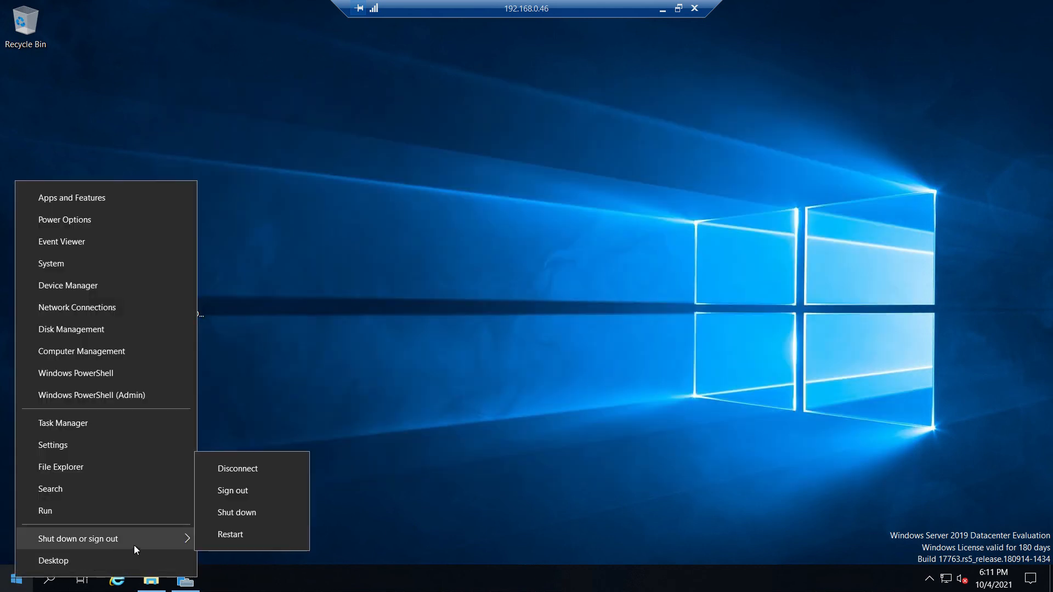
mouse_move(270, 534)
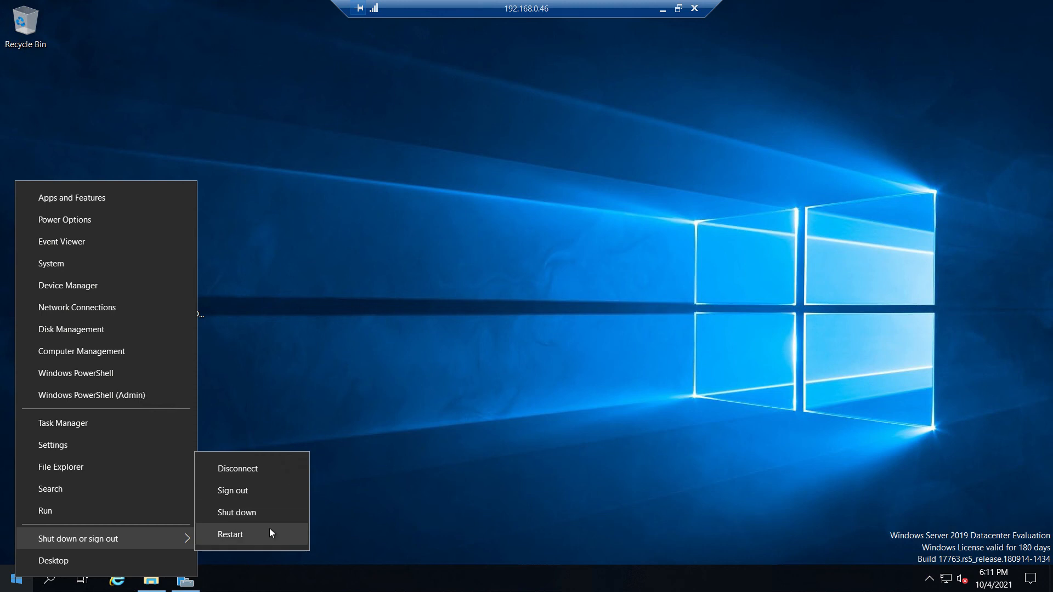
- Choose Restart from the Shut down or sign out menu to reboot the server
left_click(237, 512)
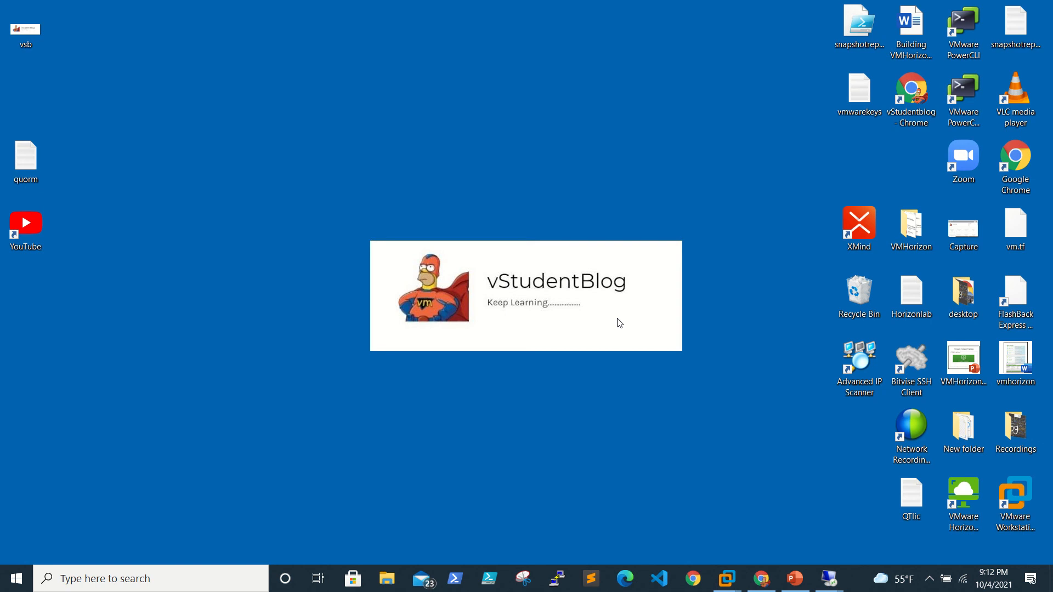
mouse_move(530, 233)
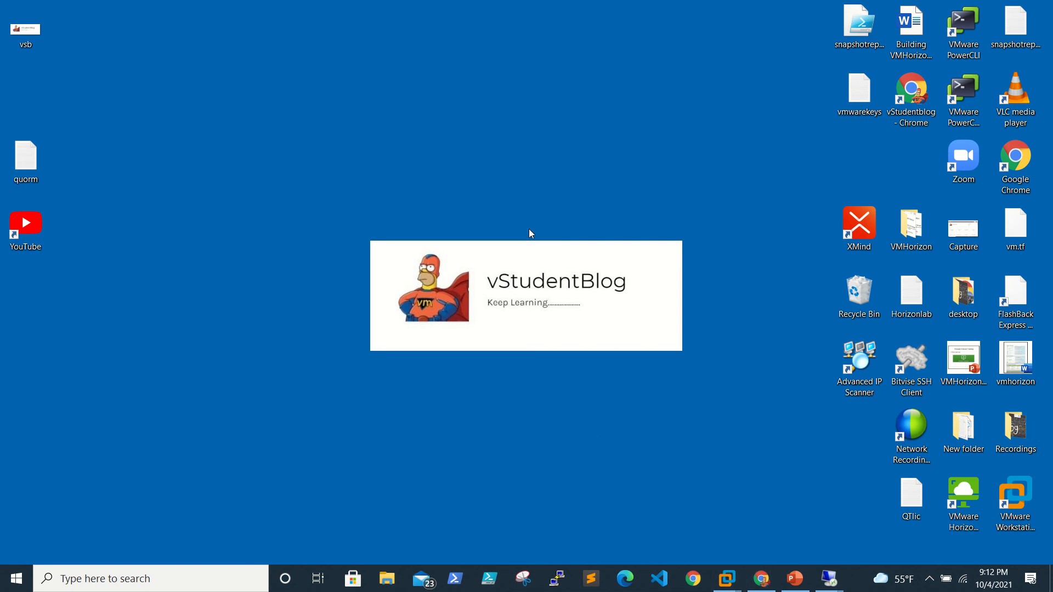